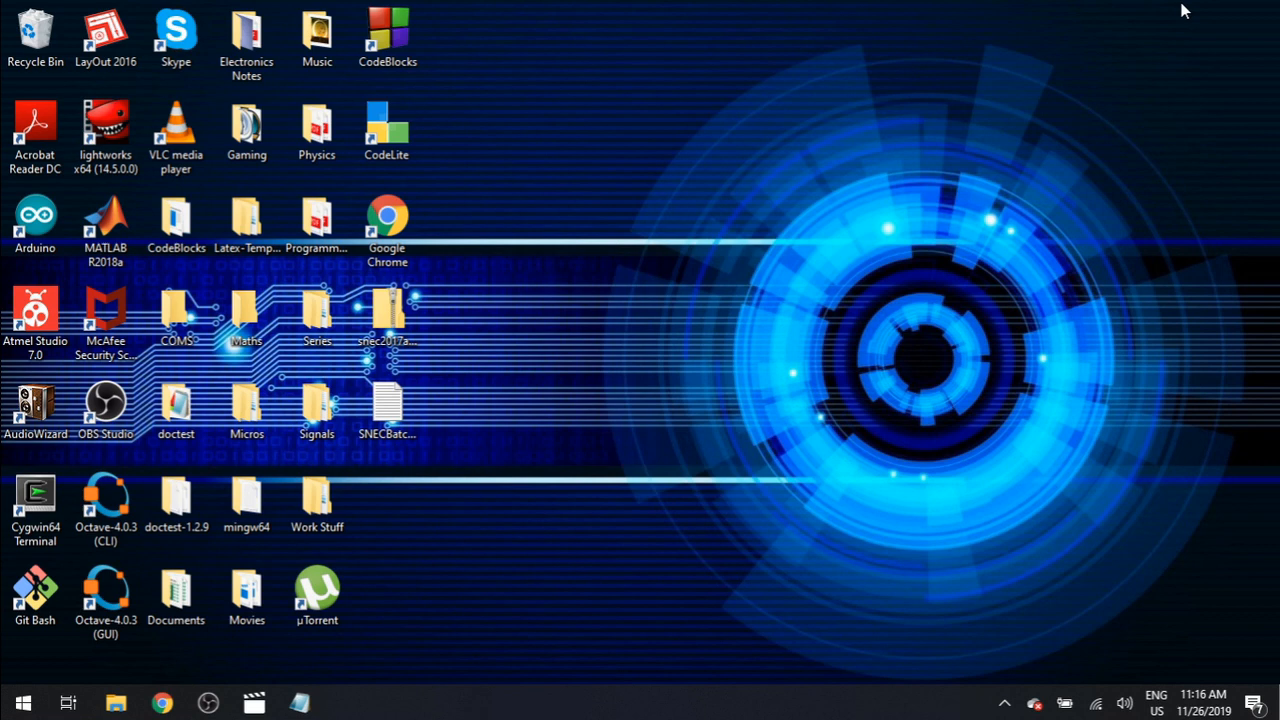
{"action": "mouse_move", "coordinate": [810, 196]}
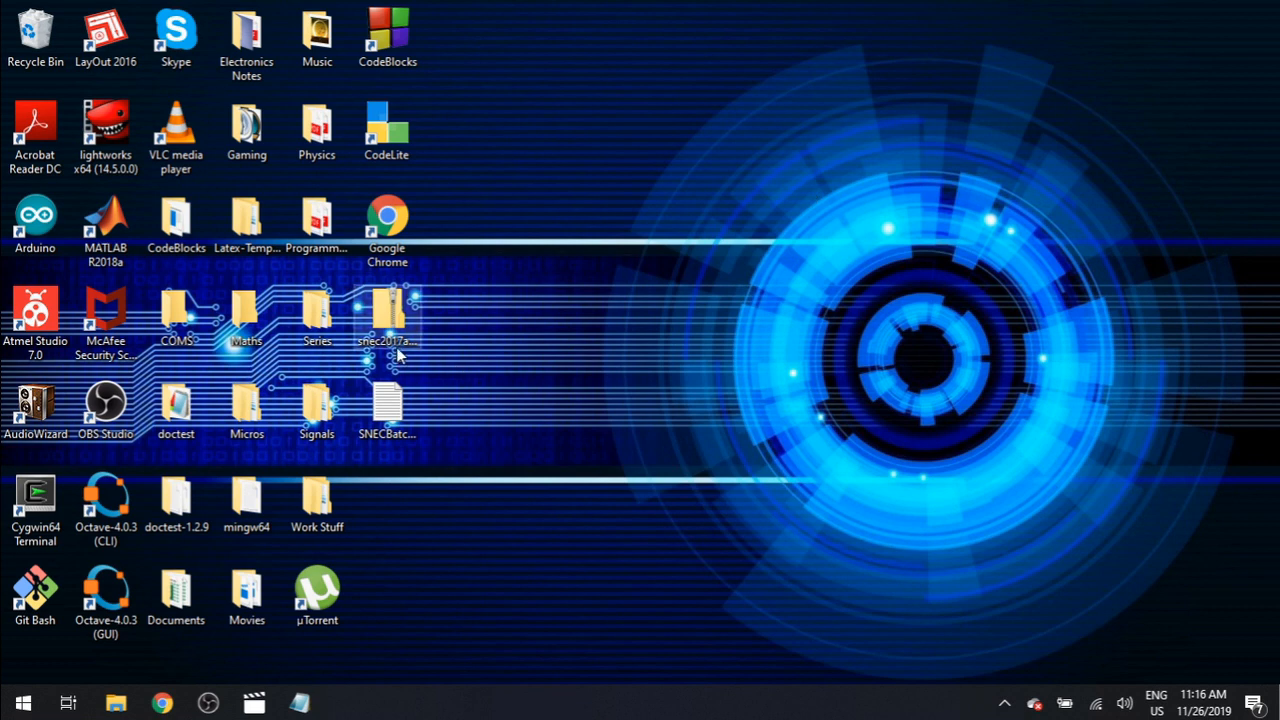
{"action": "mouse_move", "coordinate": [396, 348]}
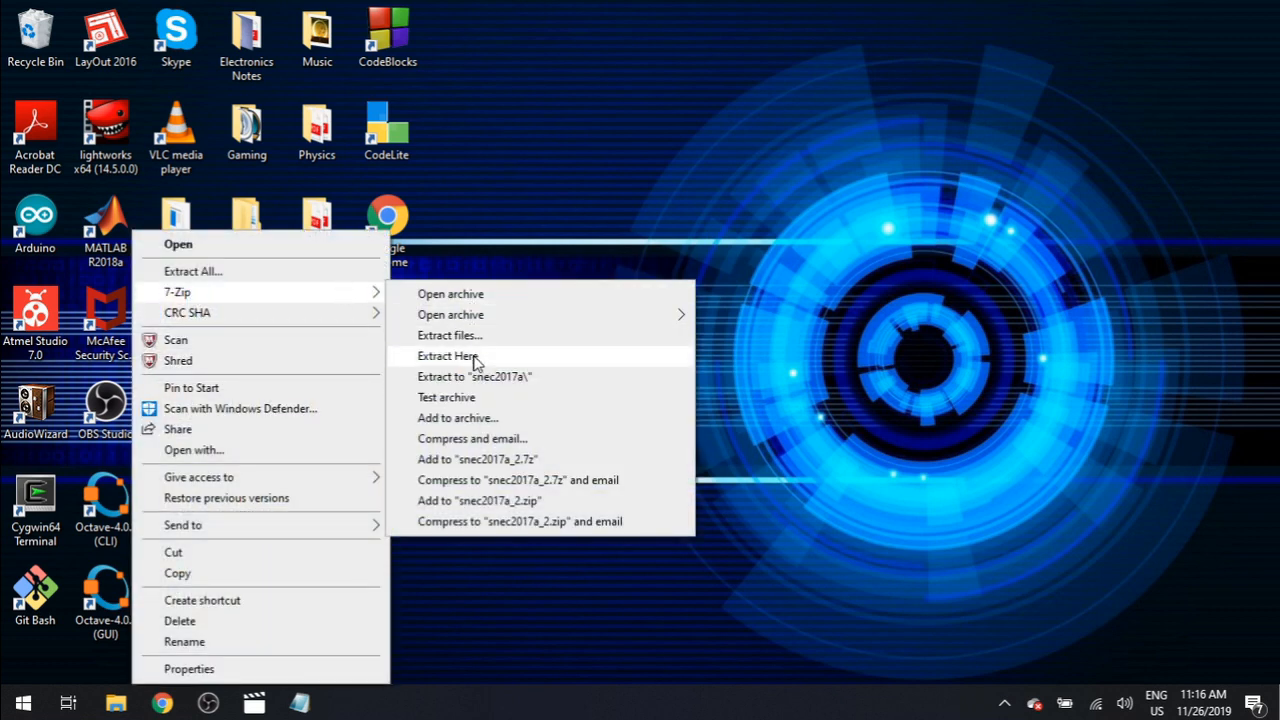
Step: Extract snec2017a.zip with destination C:\ and subfolder snec2017a\
{"action": "left_click", "coordinate": [448, 336]}
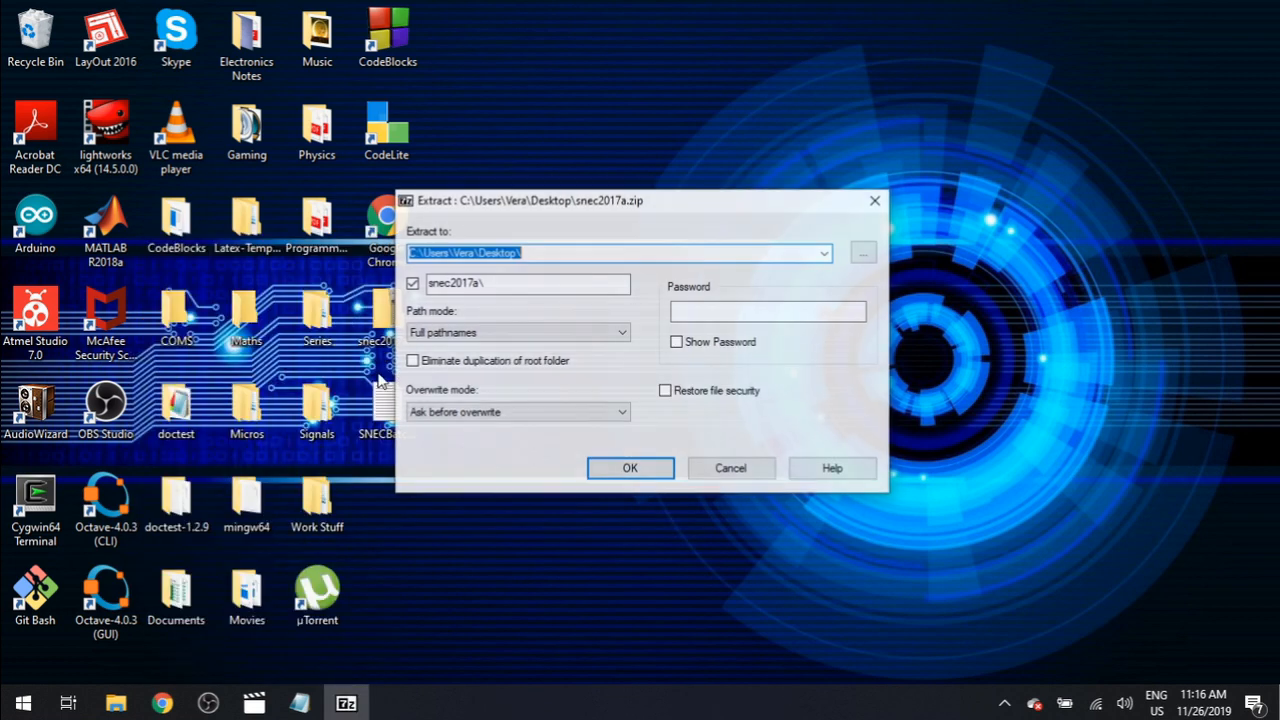
{"action": "left_click", "coordinate": [620, 252]}
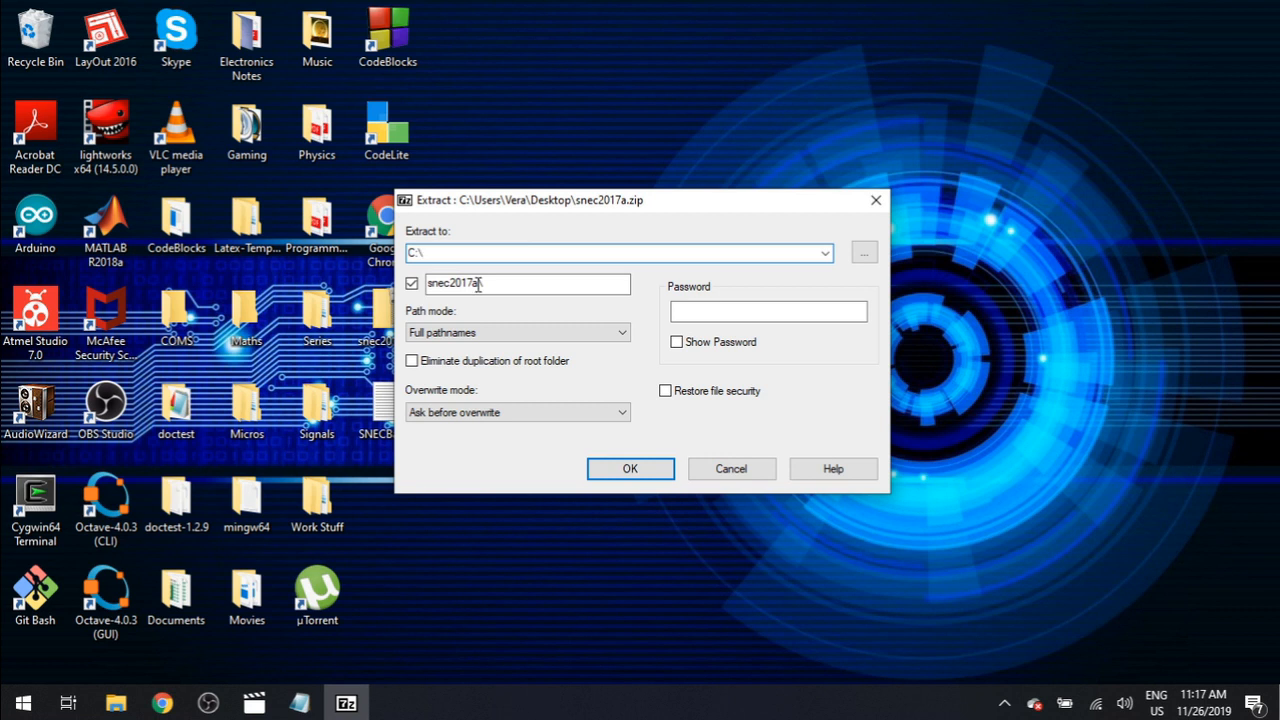
{"action": "type", "text": "\\"}
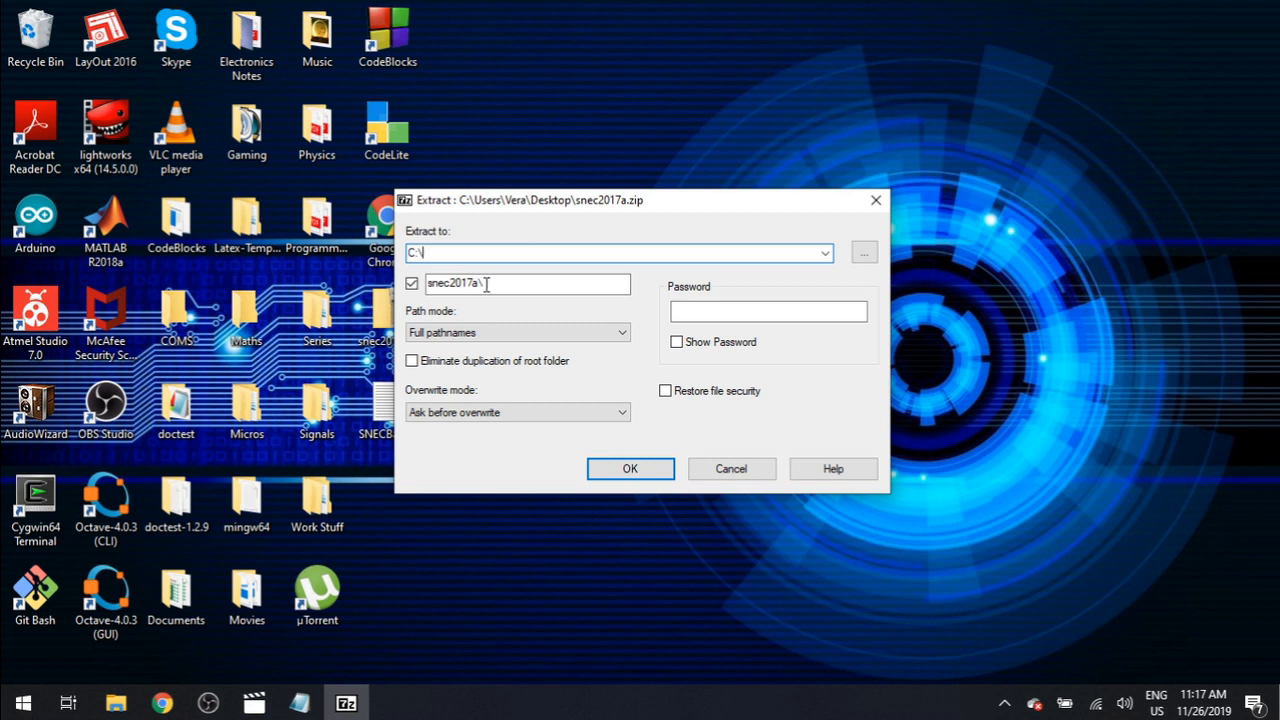
{"action": "left_click", "coordinate": [630, 468]}
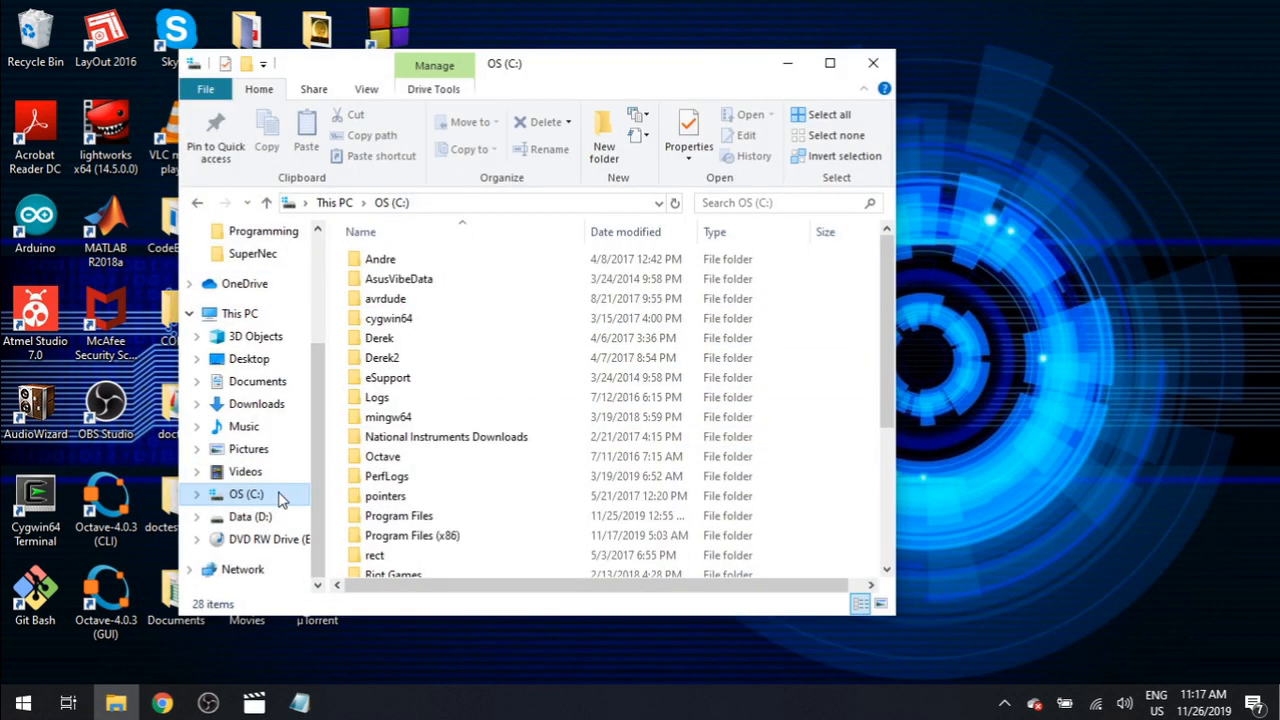
Step: Navigate into C:\snec2017a\snec2017a\matlab in File Explorer
{"action": "scroll", "scroll_direction": "down", "scroll_amount": 3}
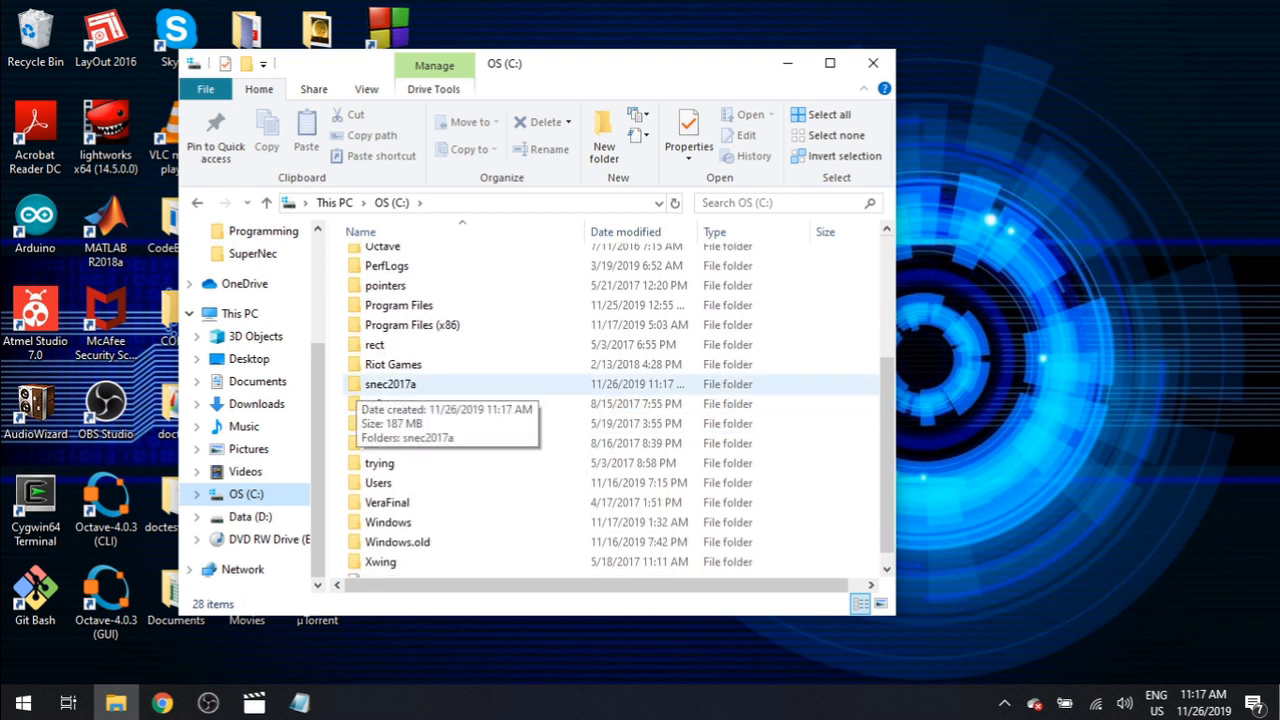
{"action": "double_click", "coordinate": [390, 384]}
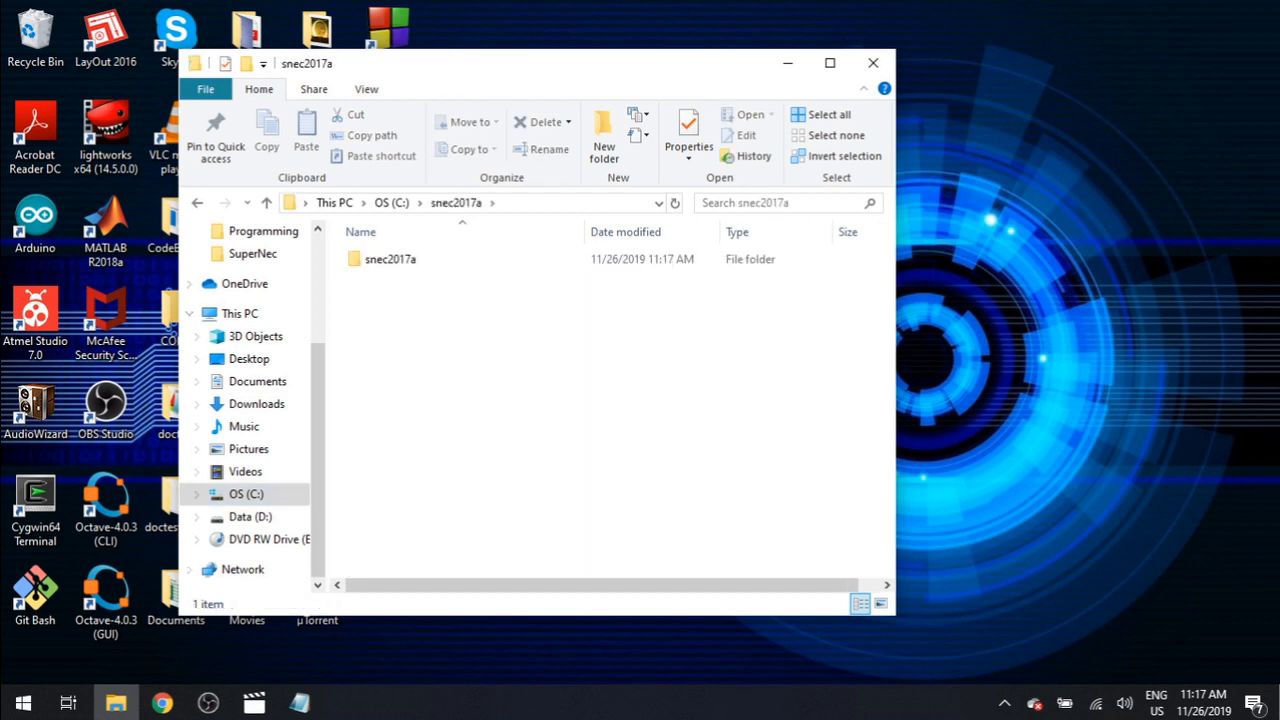
{"action": "left_click", "coordinate": [390, 260]}
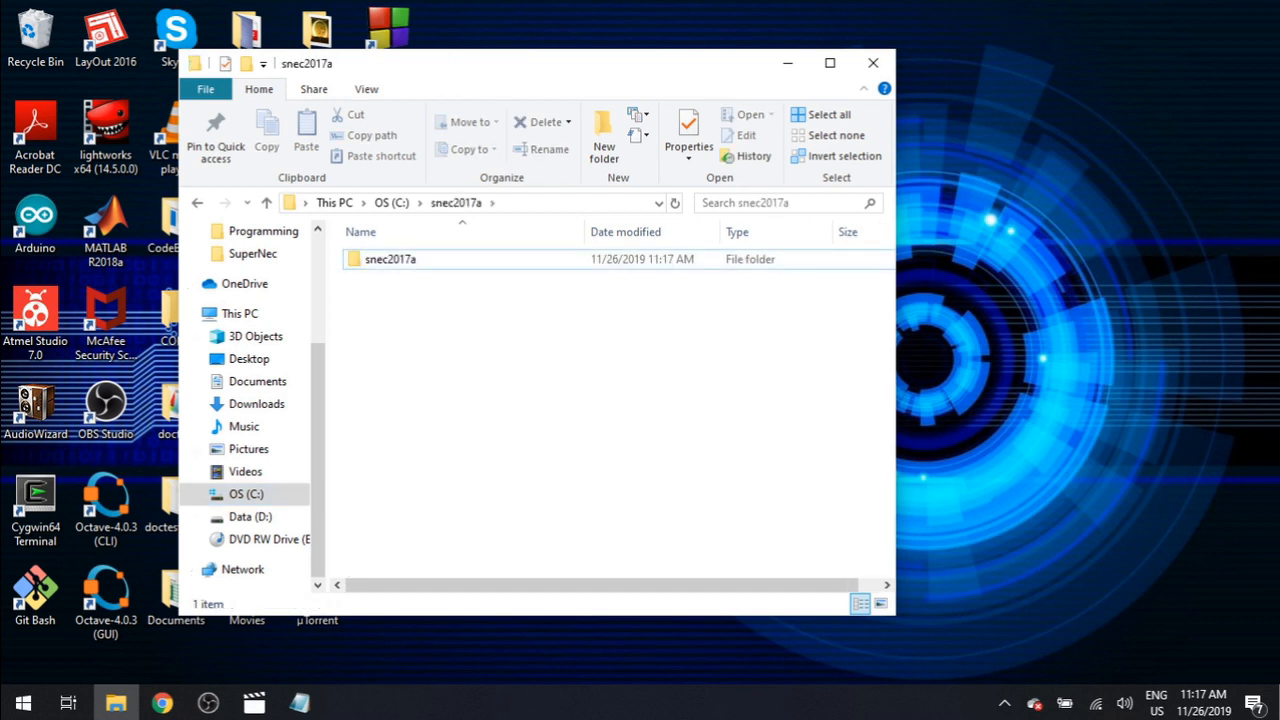
{"action": "double_click", "coordinate": [390, 260]}
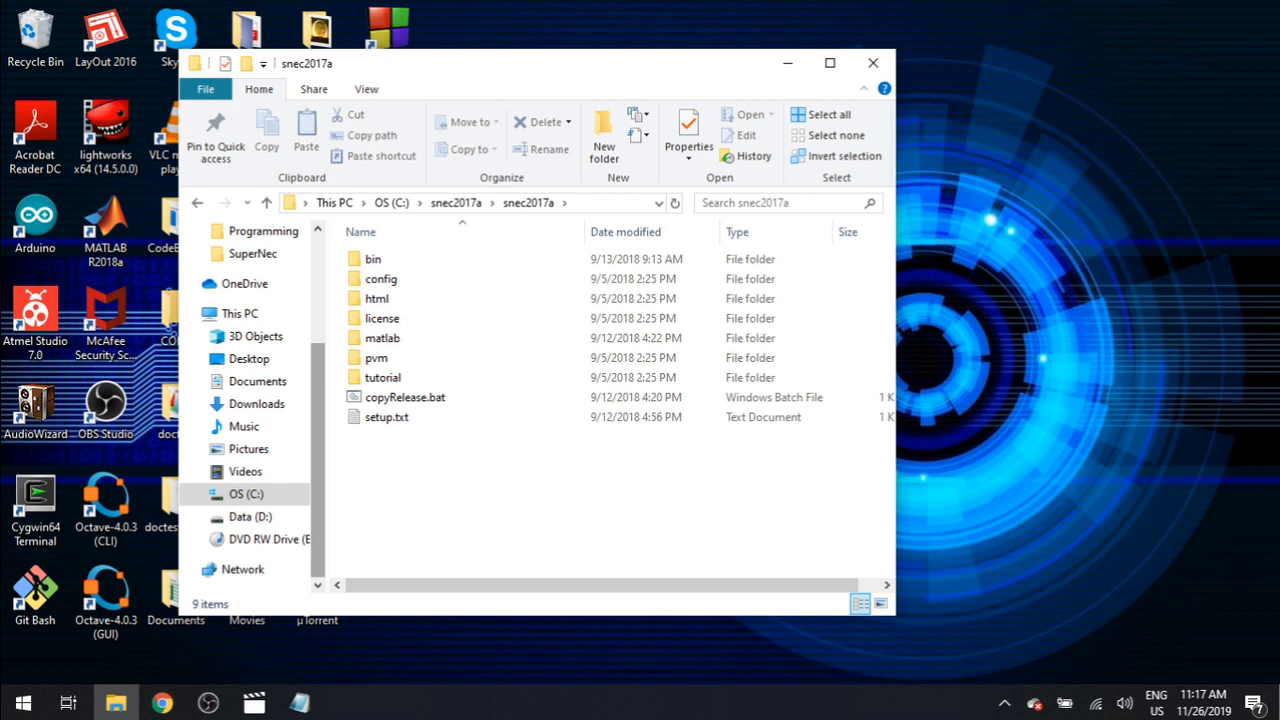
{"action": "mouse_move", "coordinate": [386, 416]}
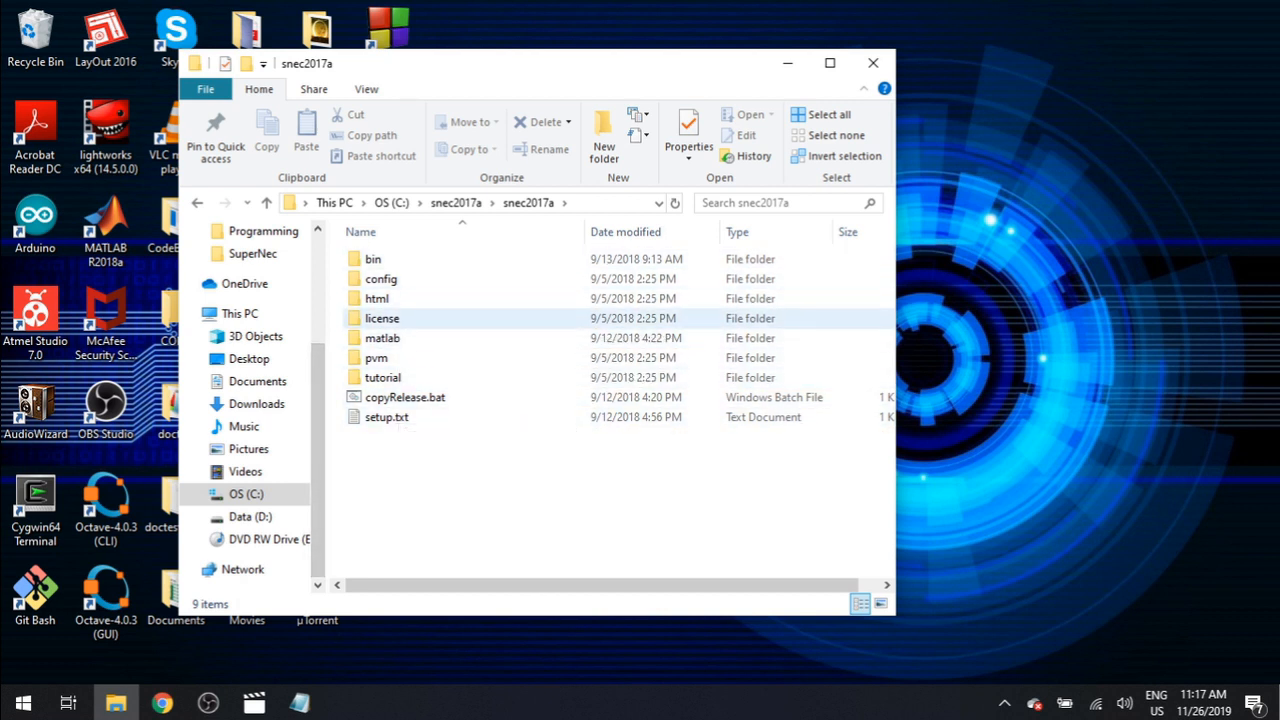
{"action": "mouse_move", "coordinate": [382, 336]}
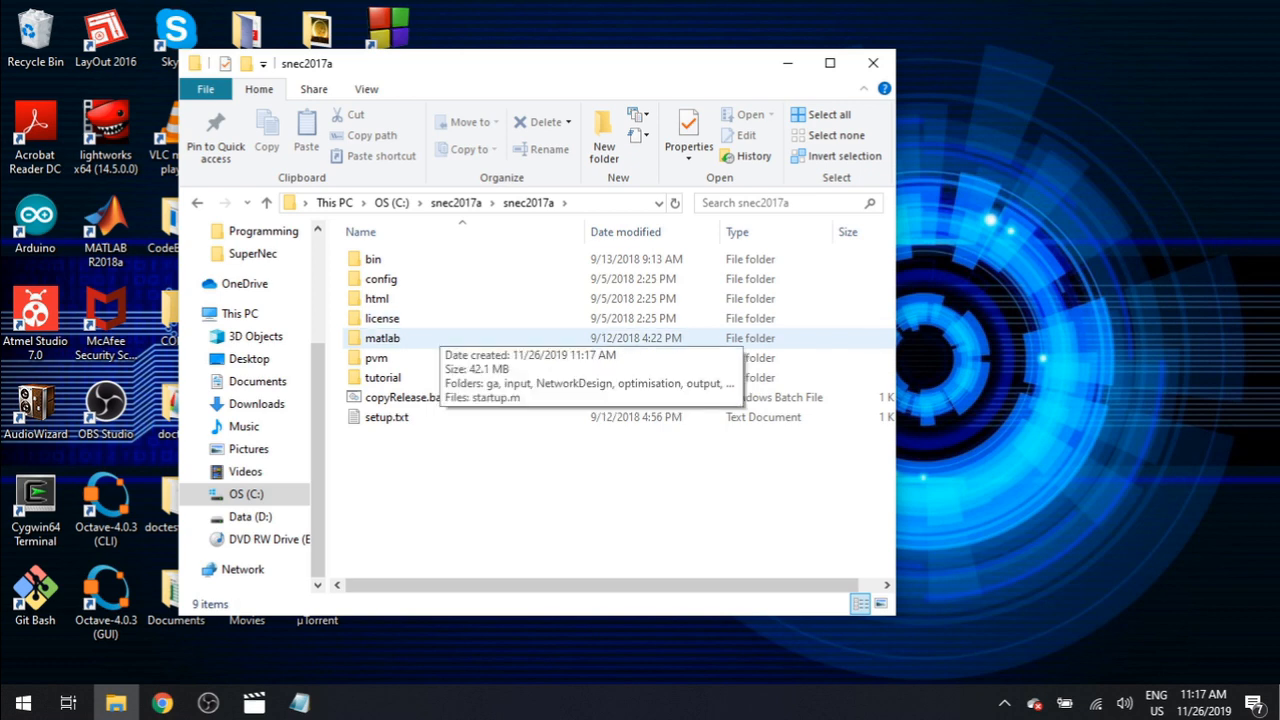
{"action": "double_click", "coordinate": [380, 336]}
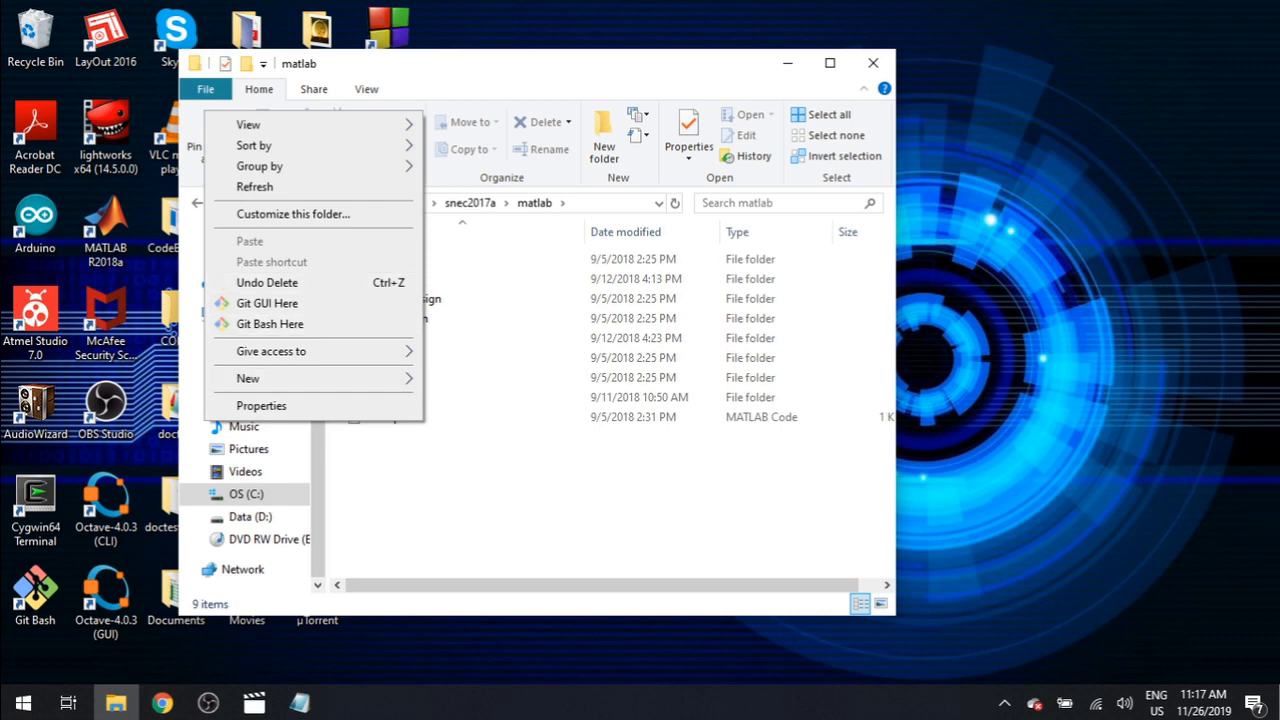
Step: Launch startup.m from the matlab folder with the MATLAB Starter Application
{"action": "left_click", "coordinate": [388, 418]}
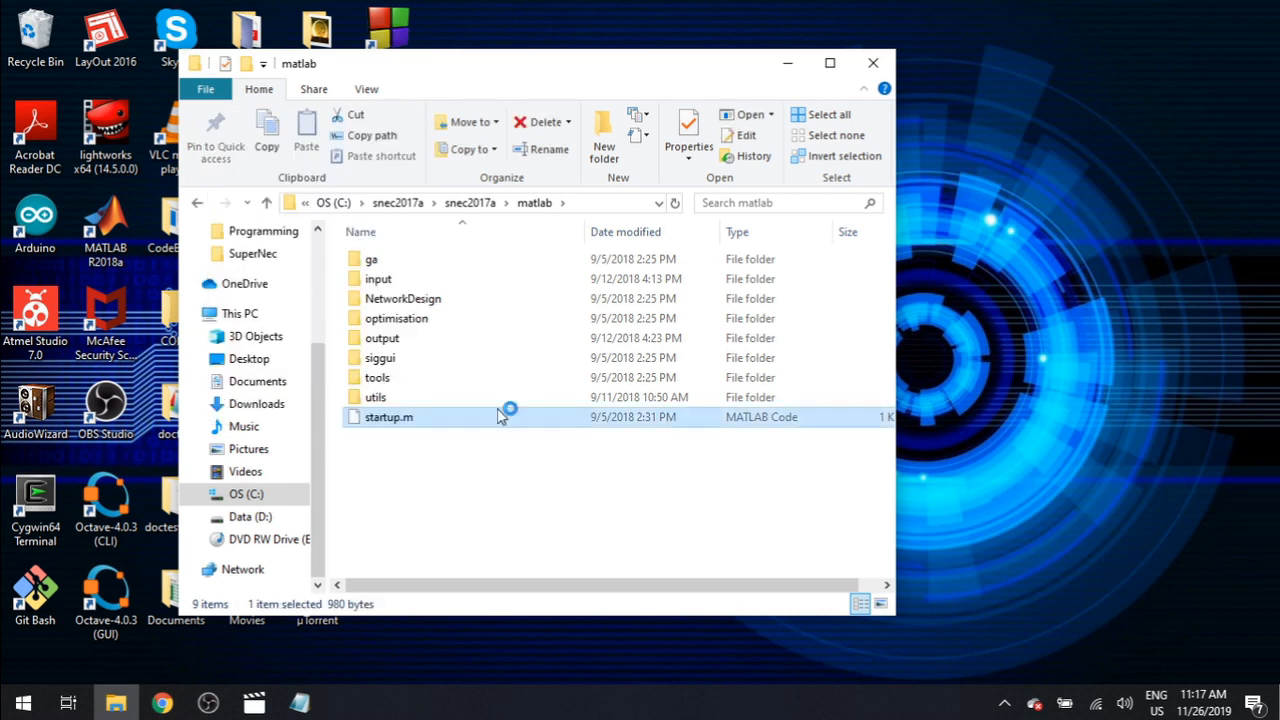
{"action": "double_click", "coordinate": [388, 418]}
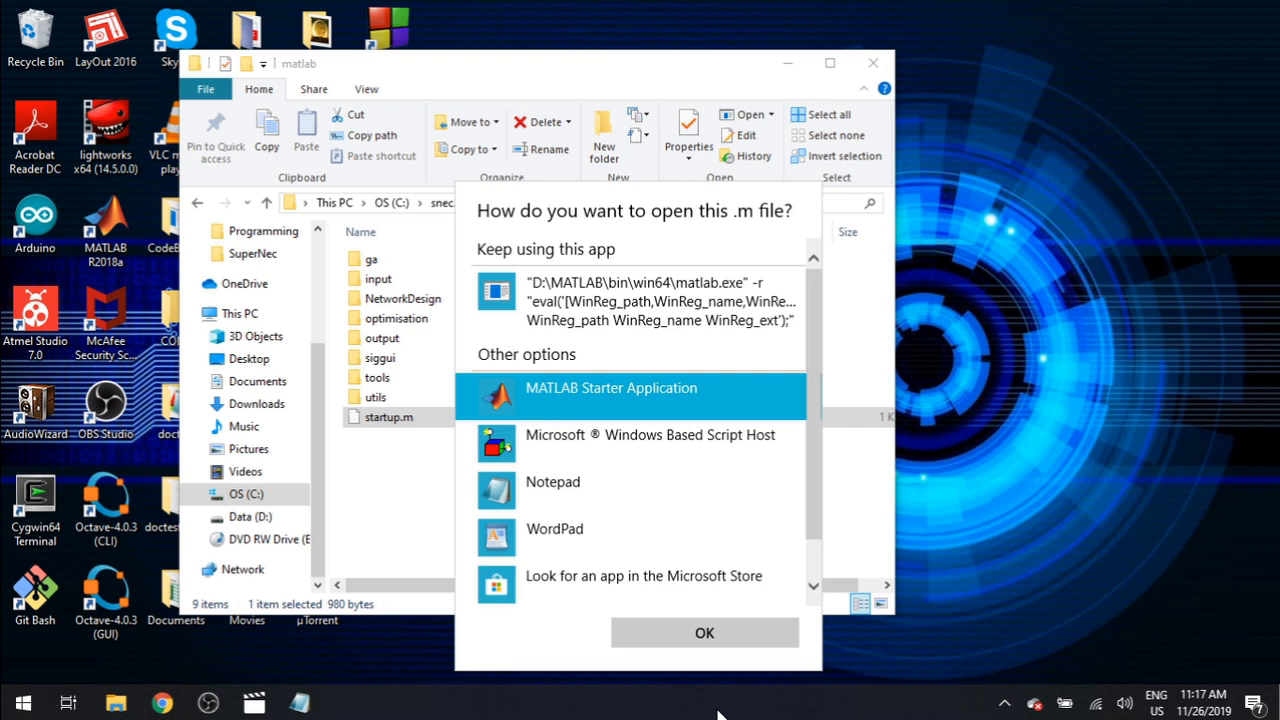
{"action": "left_click", "coordinate": [704, 632]}
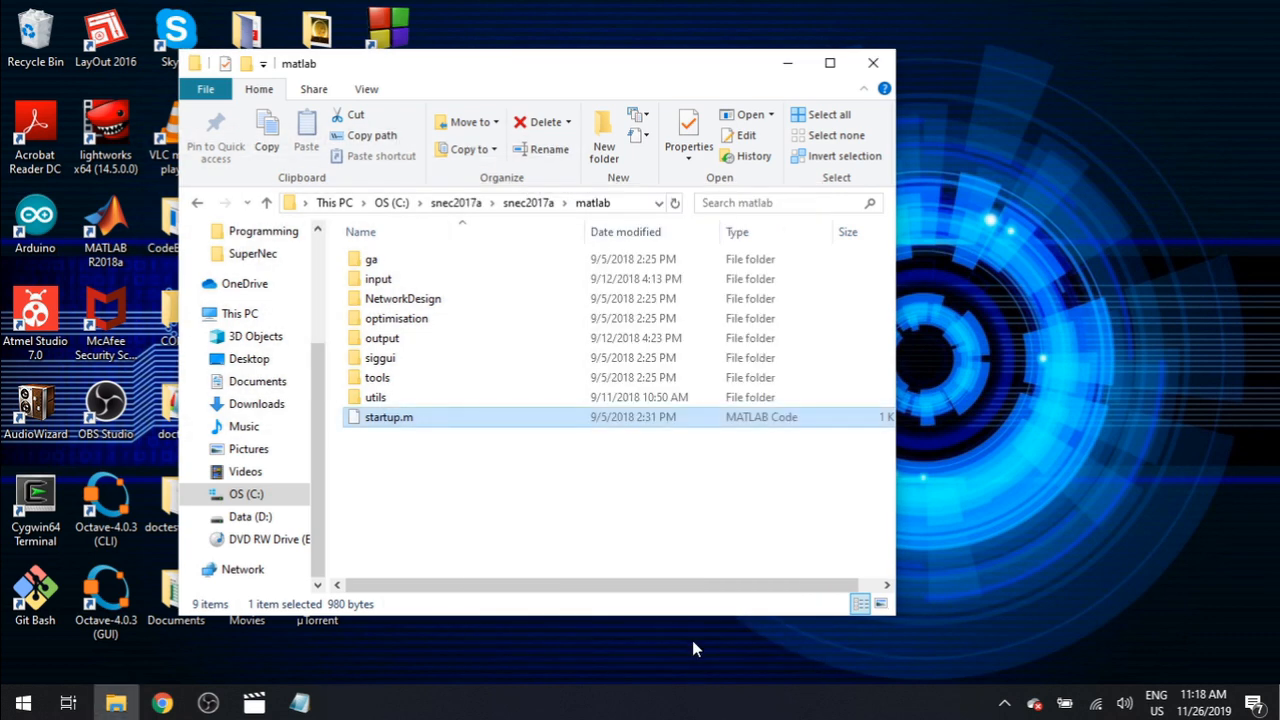
{"action": "double_click", "coordinate": [388, 418]}
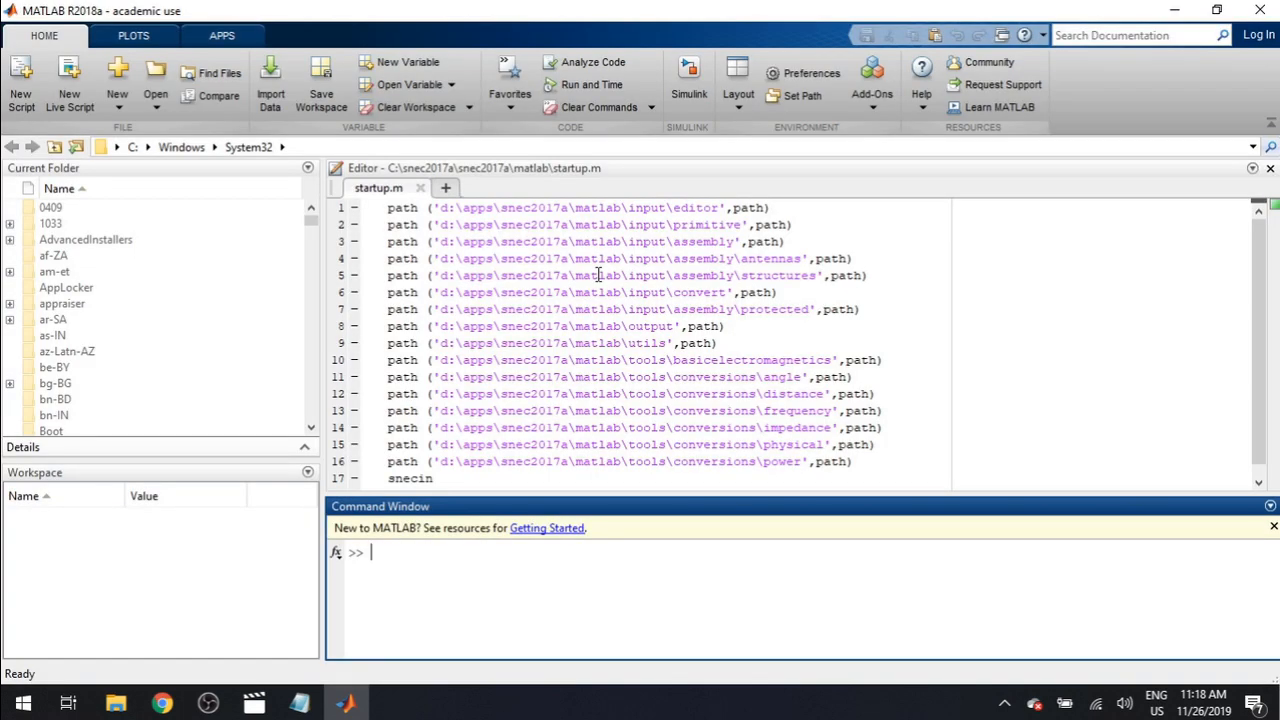
Step: Select the d:\apps\snec2017a\matlab prefix in startup.m and bring up Find & Replace
{"action": "left_click", "coordinate": [596, 276]}
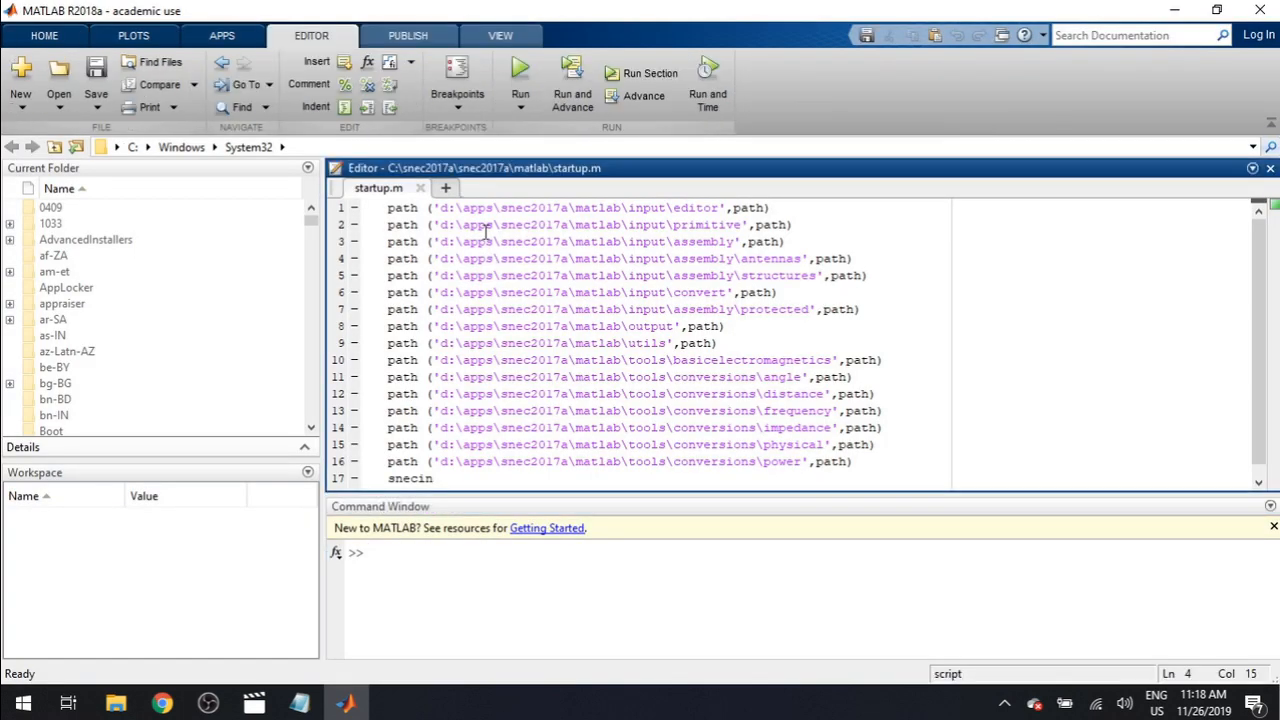
{"action": "left_click", "coordinate": [116, 704]}
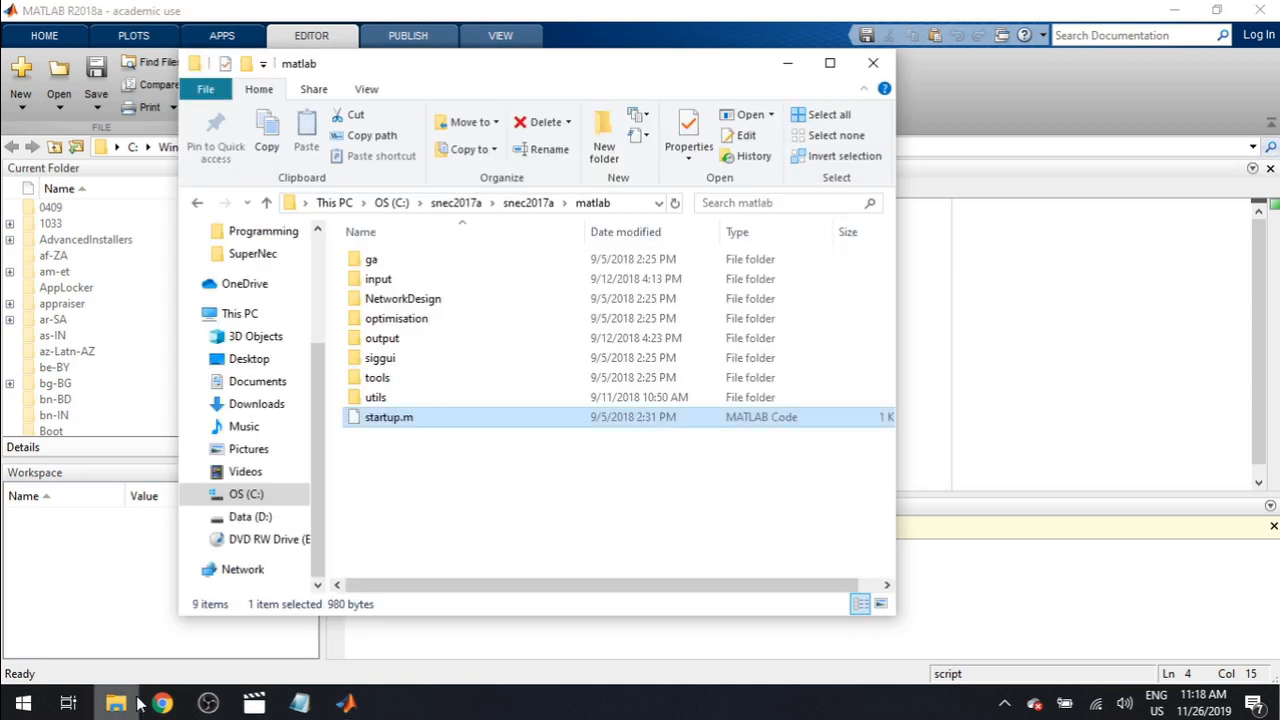
{"action": "left_click", "coordinate": [530, 252]}
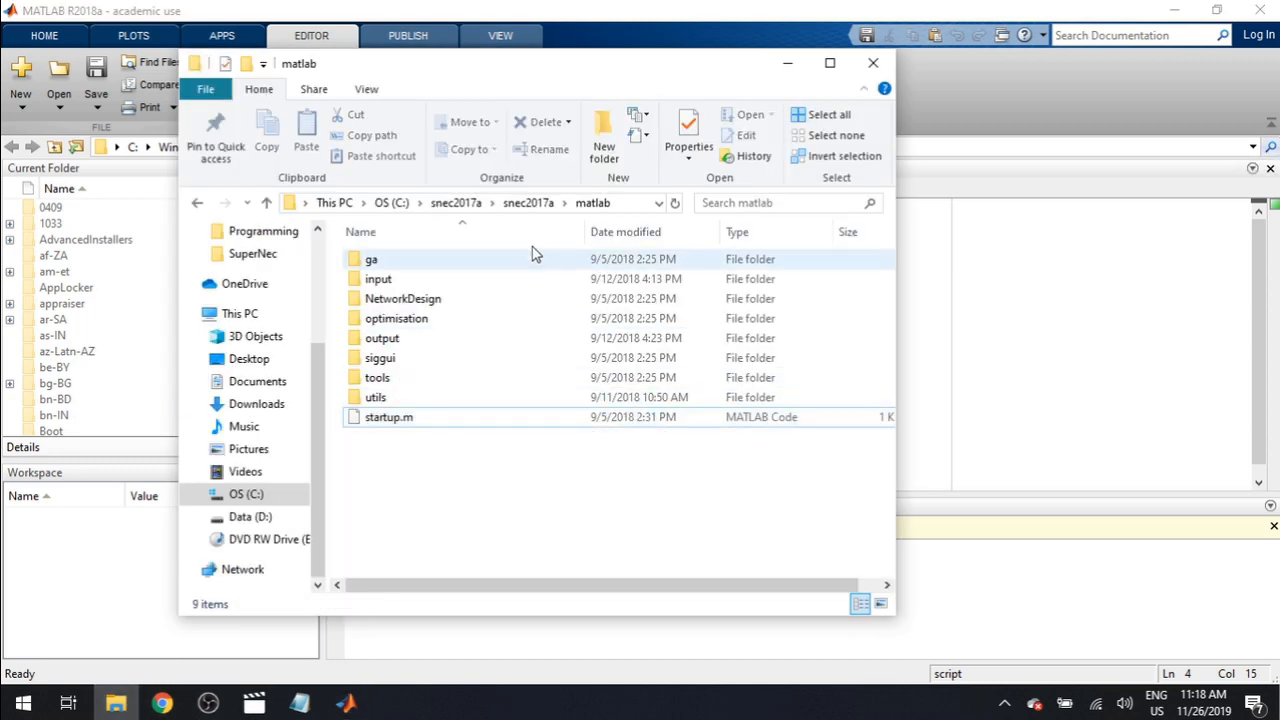
{"action": "left_click", "coordinate": [450, 204]}
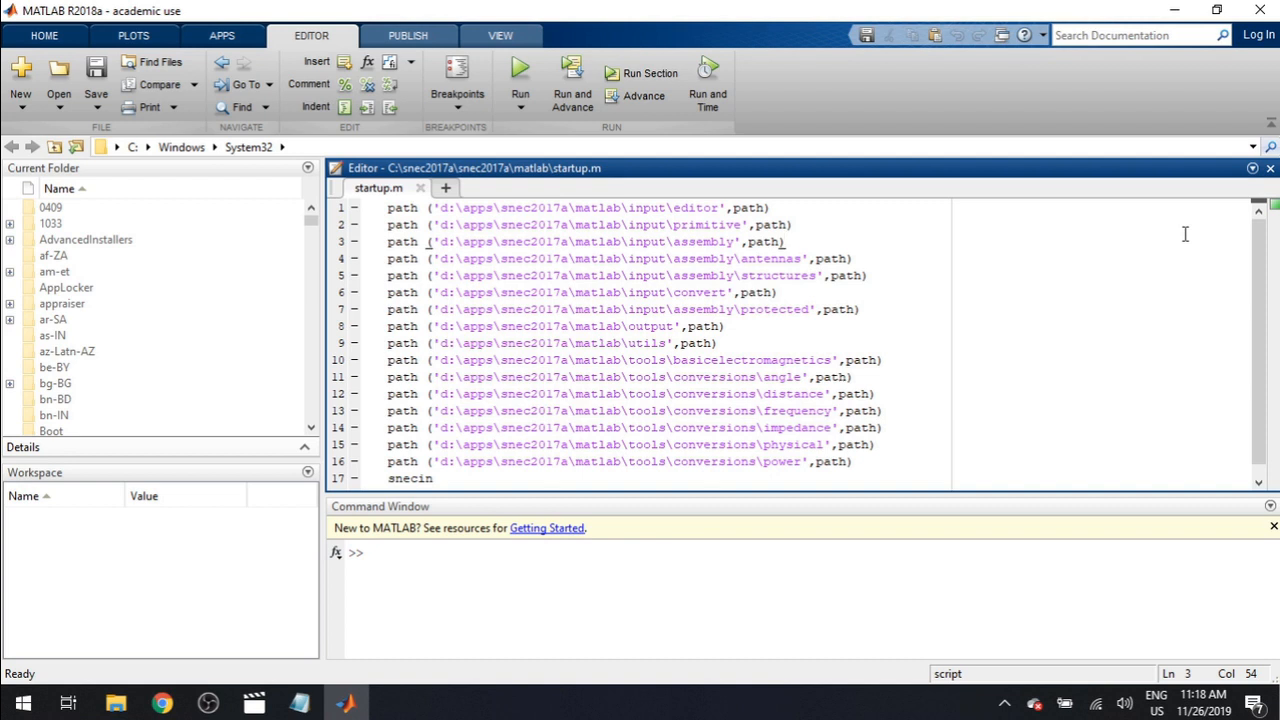
{"action": "mouse_move", "coordinate": [618, 212]}
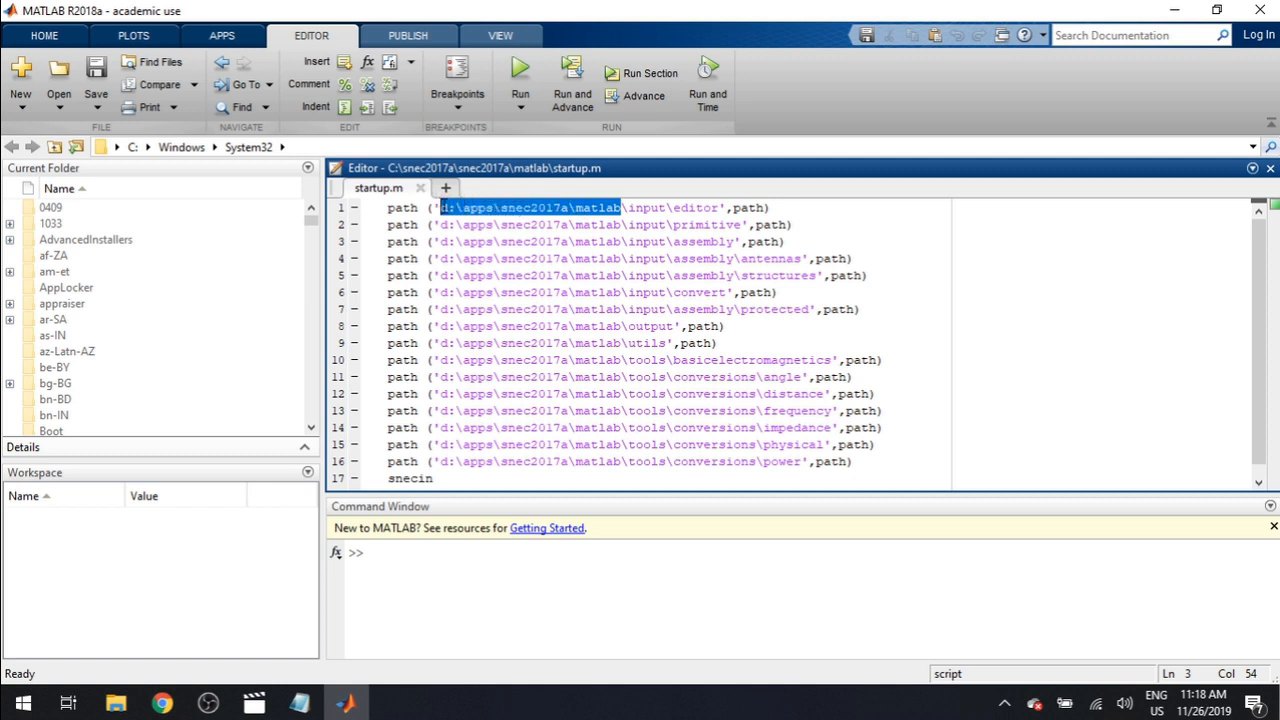
{"action": "left_click", "coordinate": [472, 208]}
{"action": "type", "text": "C:\\snec2017a\\snec2017a\\matlab"}
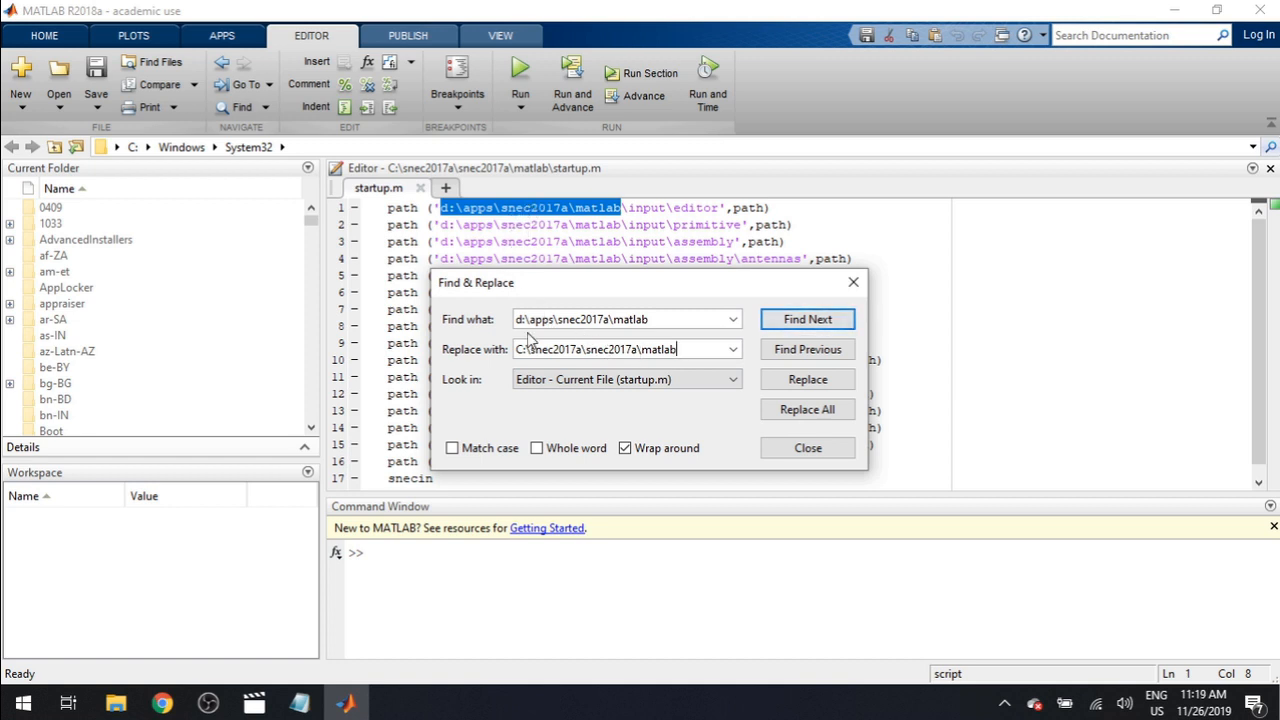
{"action": "mouse_move", "coordinate": [808, 320]}
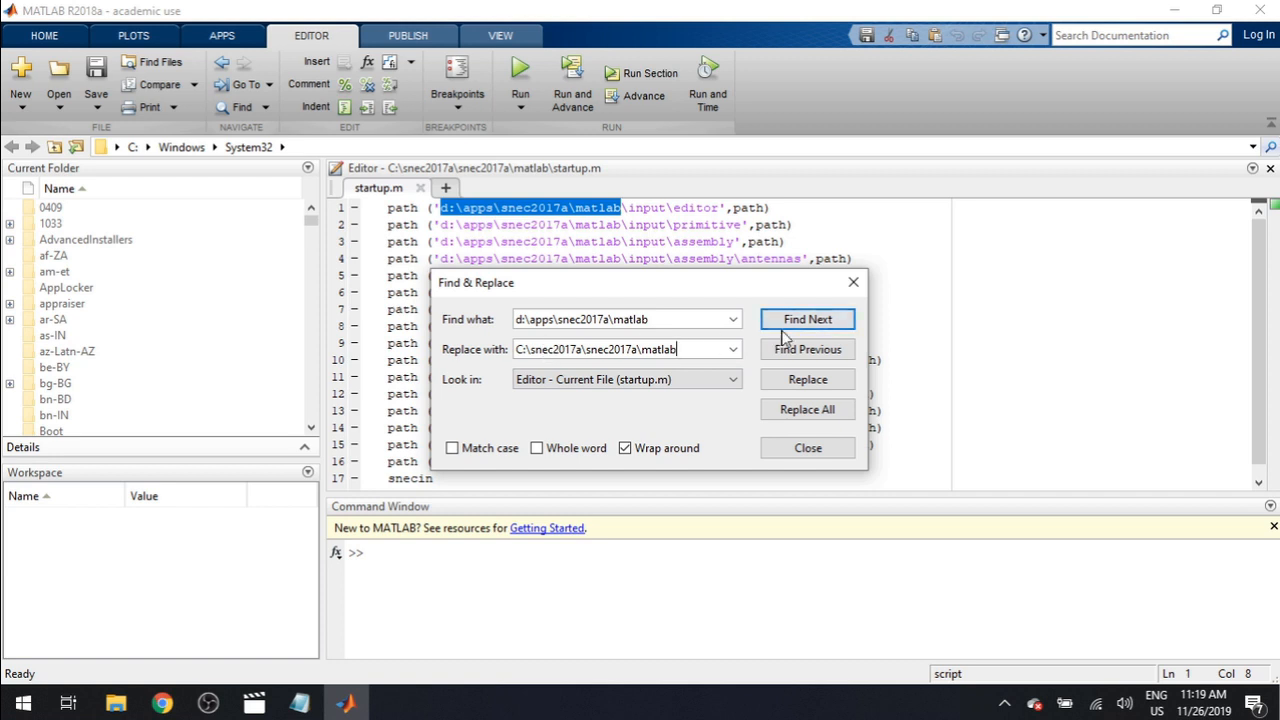
{"action": "mouse_move", "coordinate": [808, 408]}
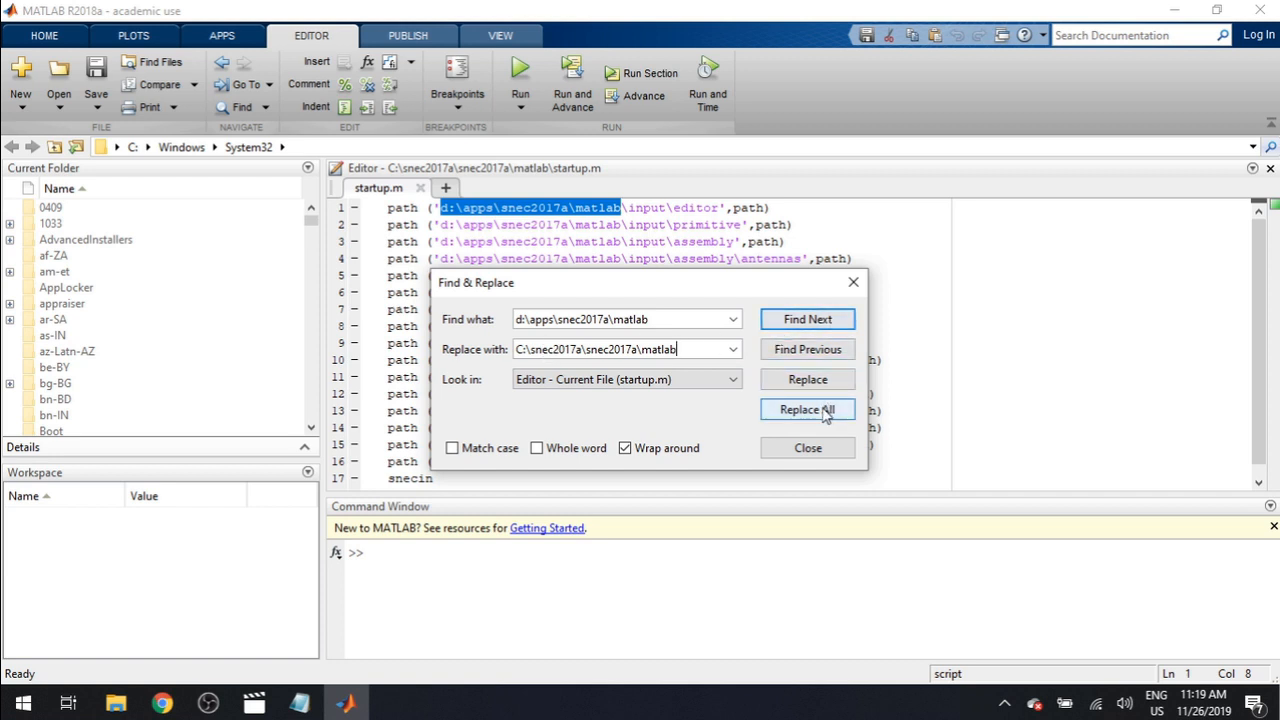
Step: Replace all 16 occurrences with C:\snec2017a\snec2017a\matlab and close Find & Replace
{"action": "left_click", "coordinate": [808, 410]}
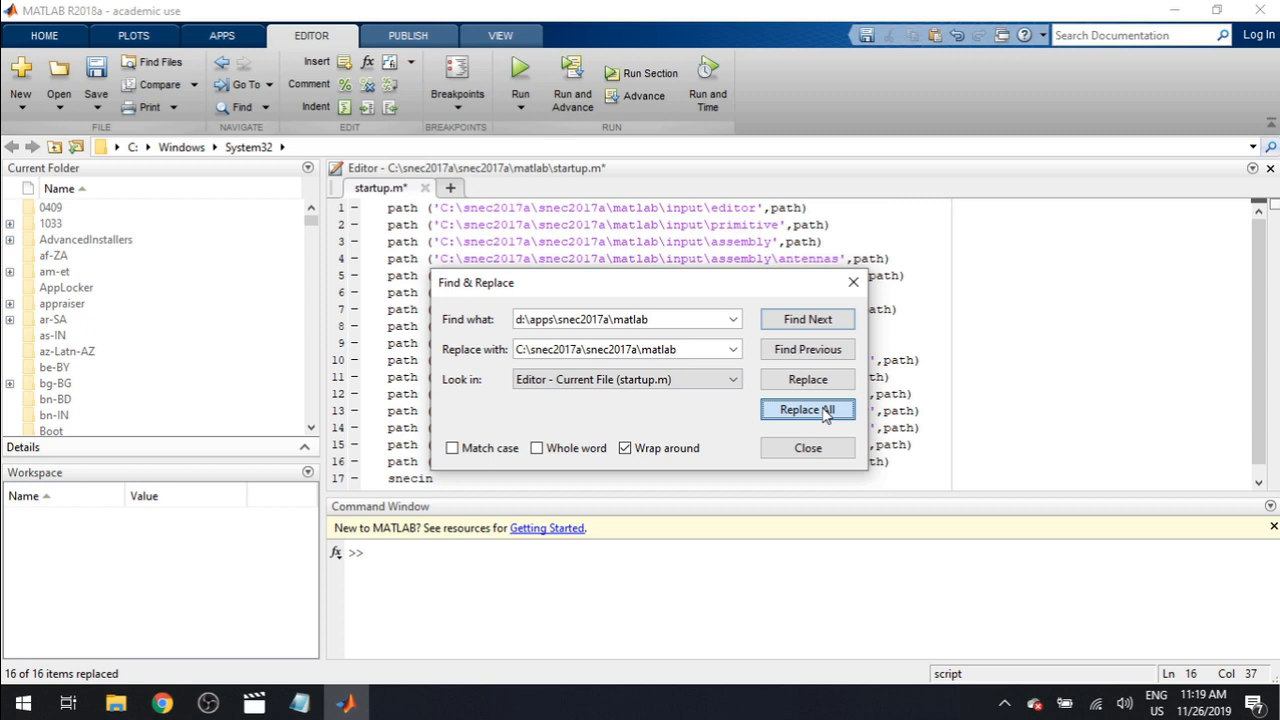
{"action": "left_click", "coordinate": [808, 448]}
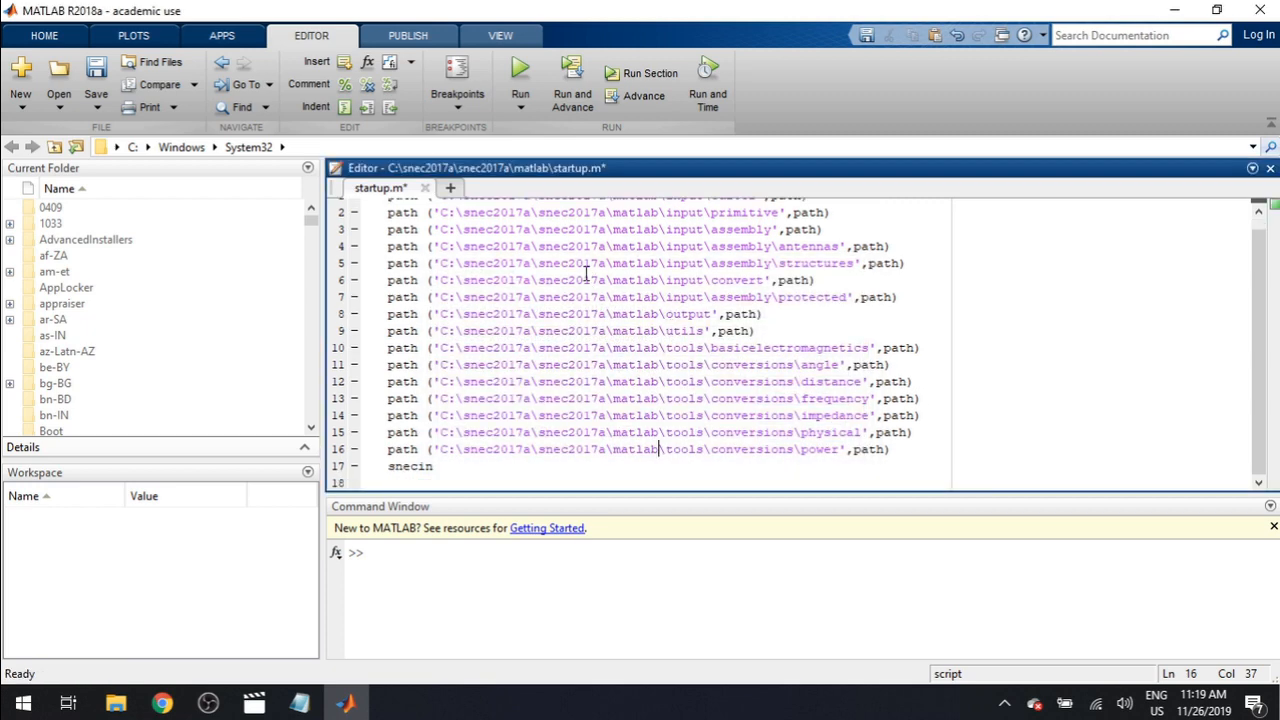
{"action": "scroll", "scroll_direction": "up", "scroll_amount": 3}
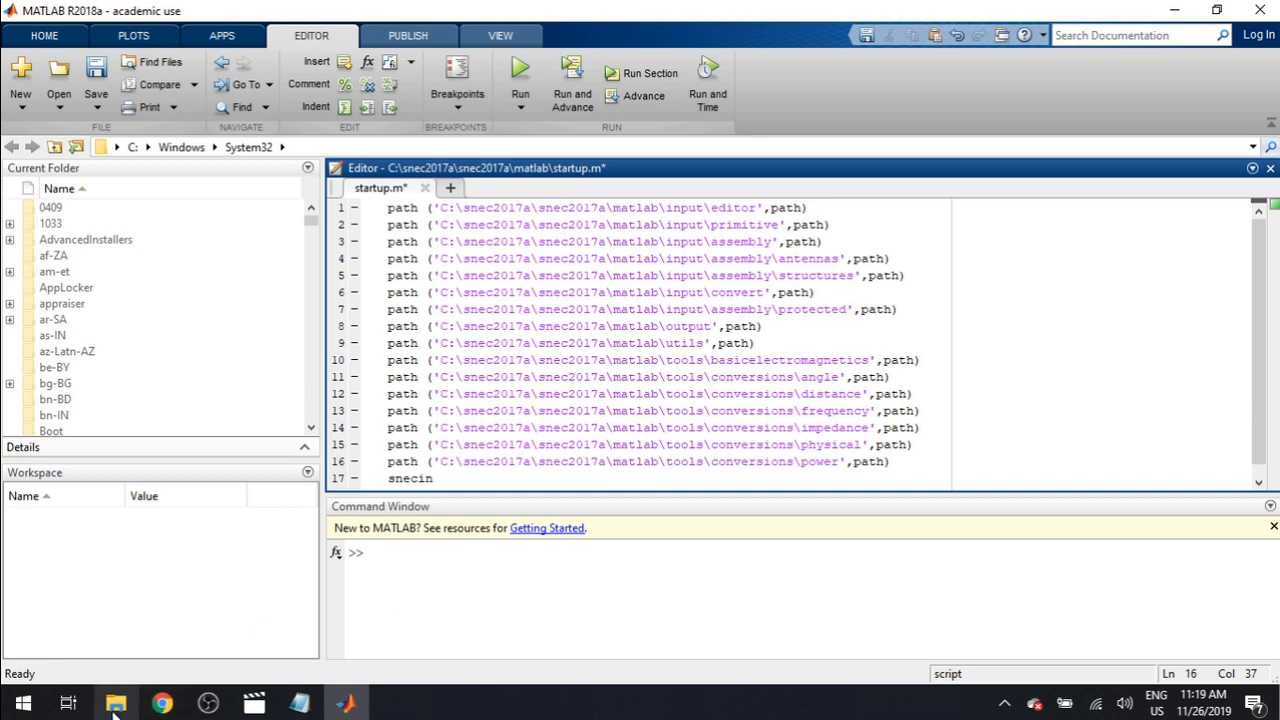
{"action": "mouse_move", "coordinate": [116, 704]}
{"action": "type", "text": "n"}
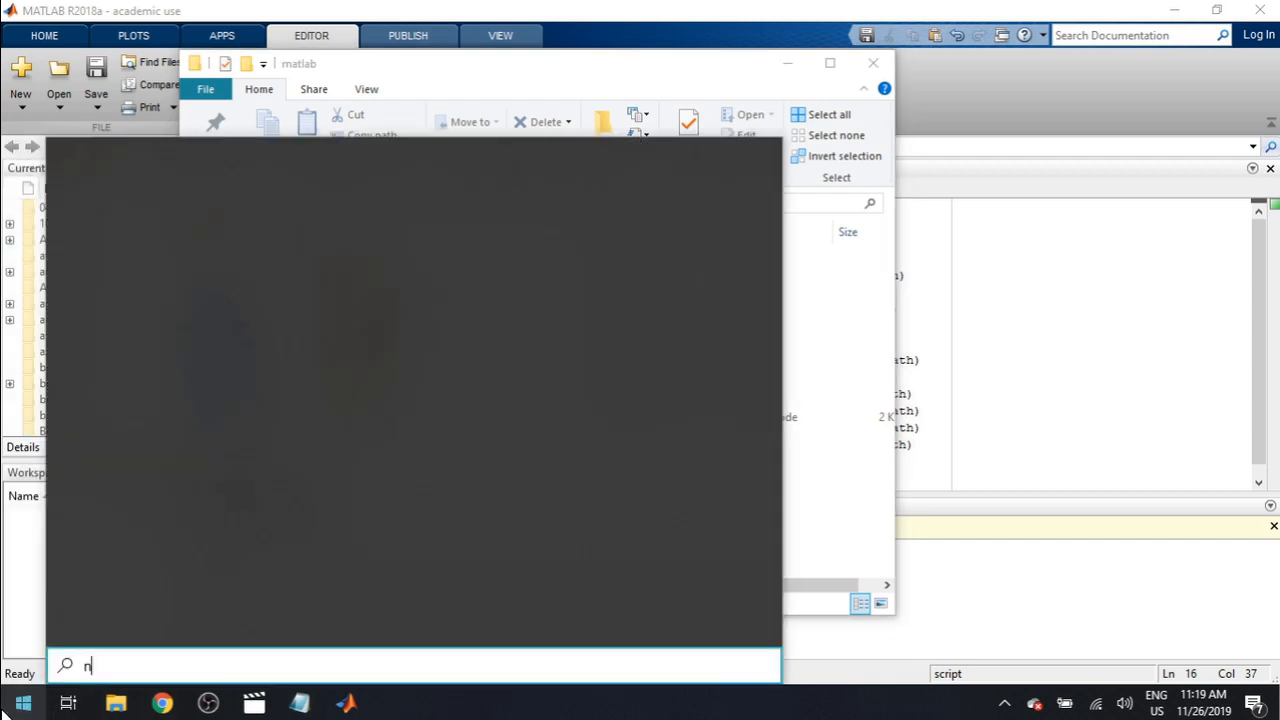
Step: Start Notepad and write the cd line to the snec2017a\matlab folder
{"action": "type", "text": "ote"}
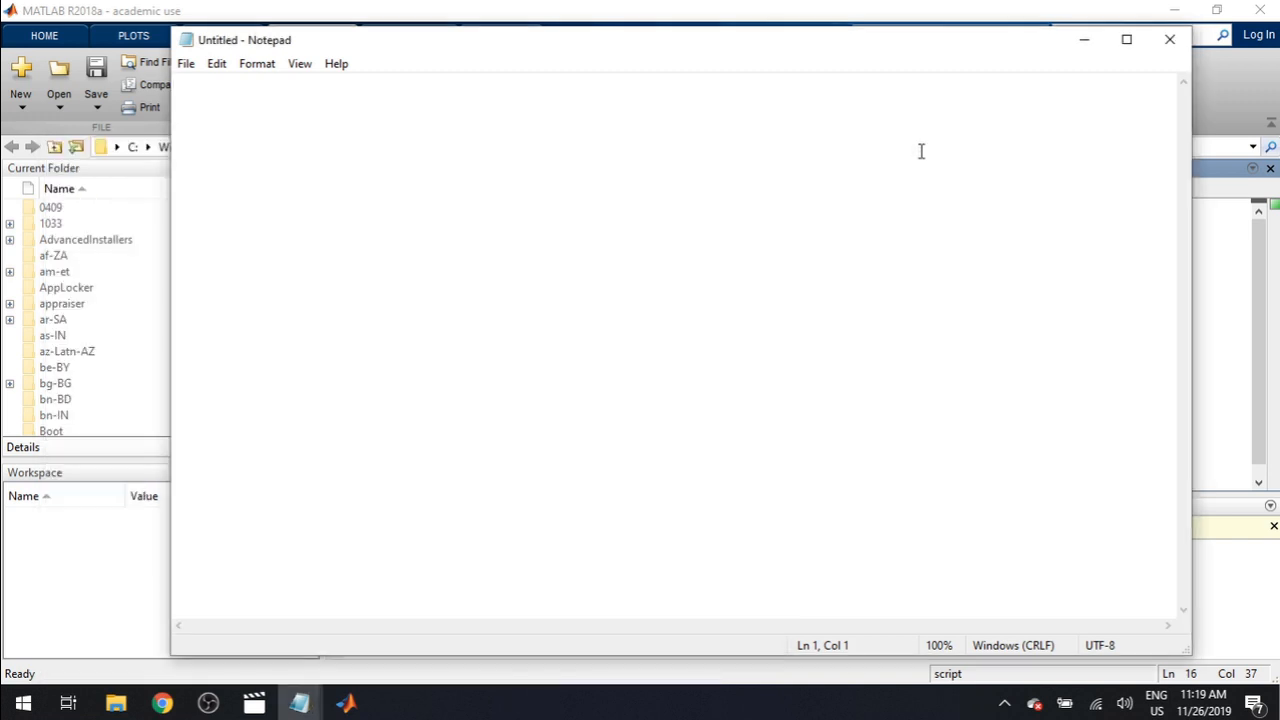
{"action": "mouse_move", "coordinate": [812, 144]}
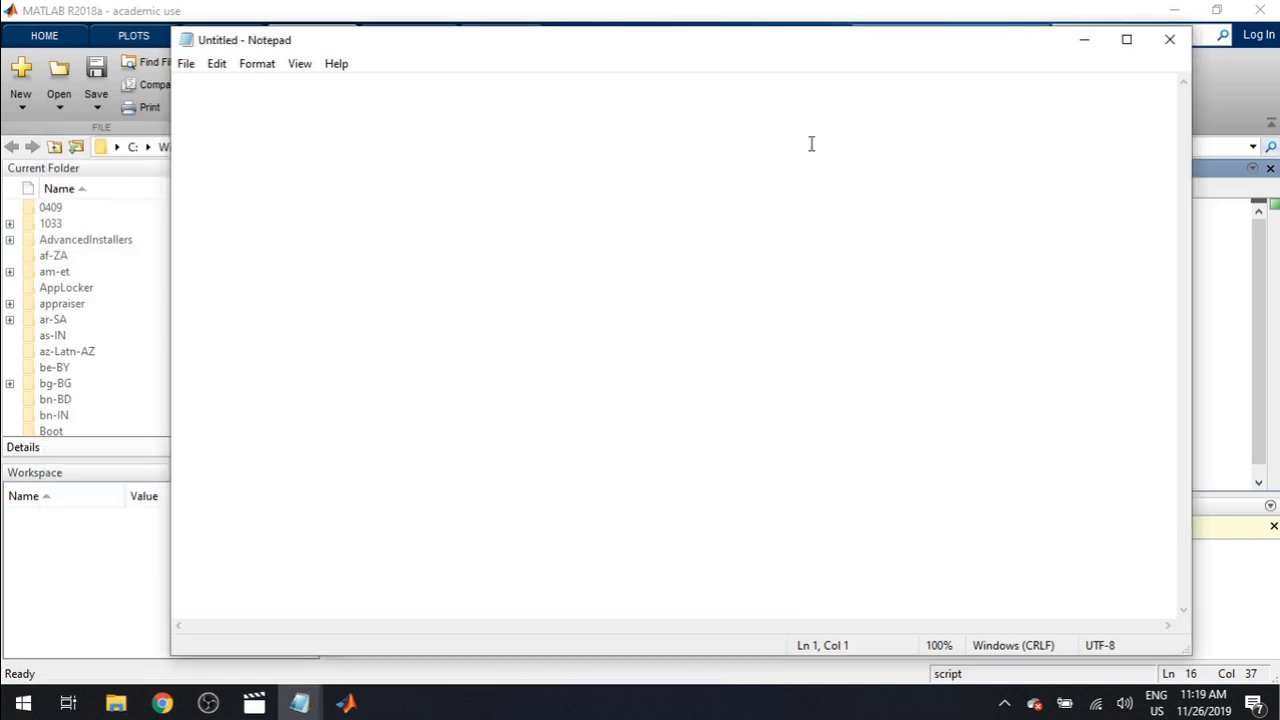
{"action": "type", "text": "cd"}
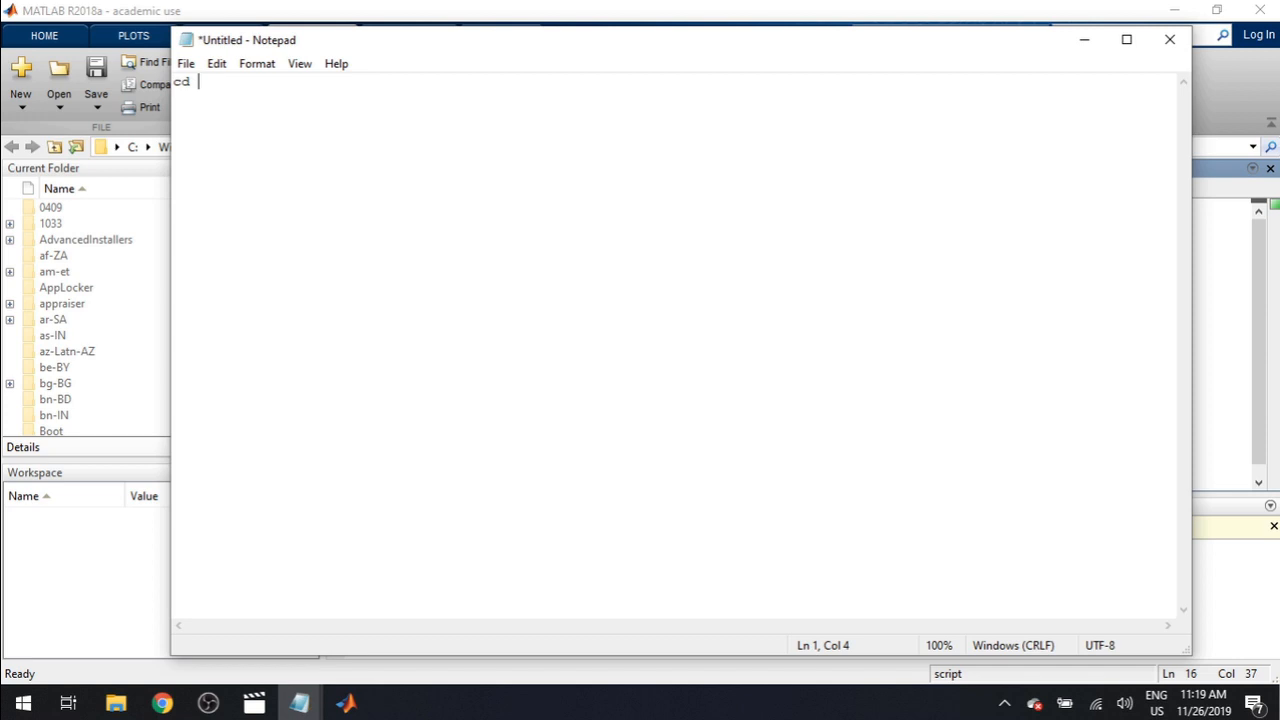
{"action": "type", "text": "C:\\snec2017a\\snec2017a\\matlab"}
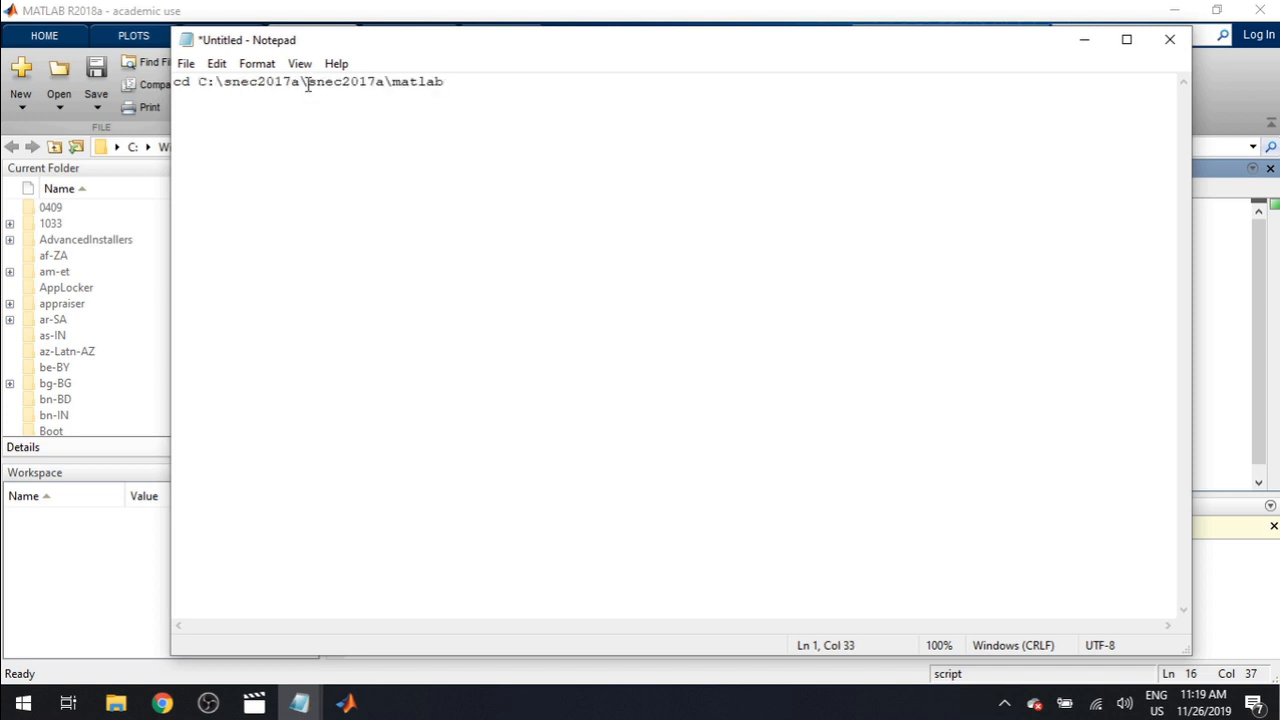
{"action": "double_click", "coordinate": [264, 82]}
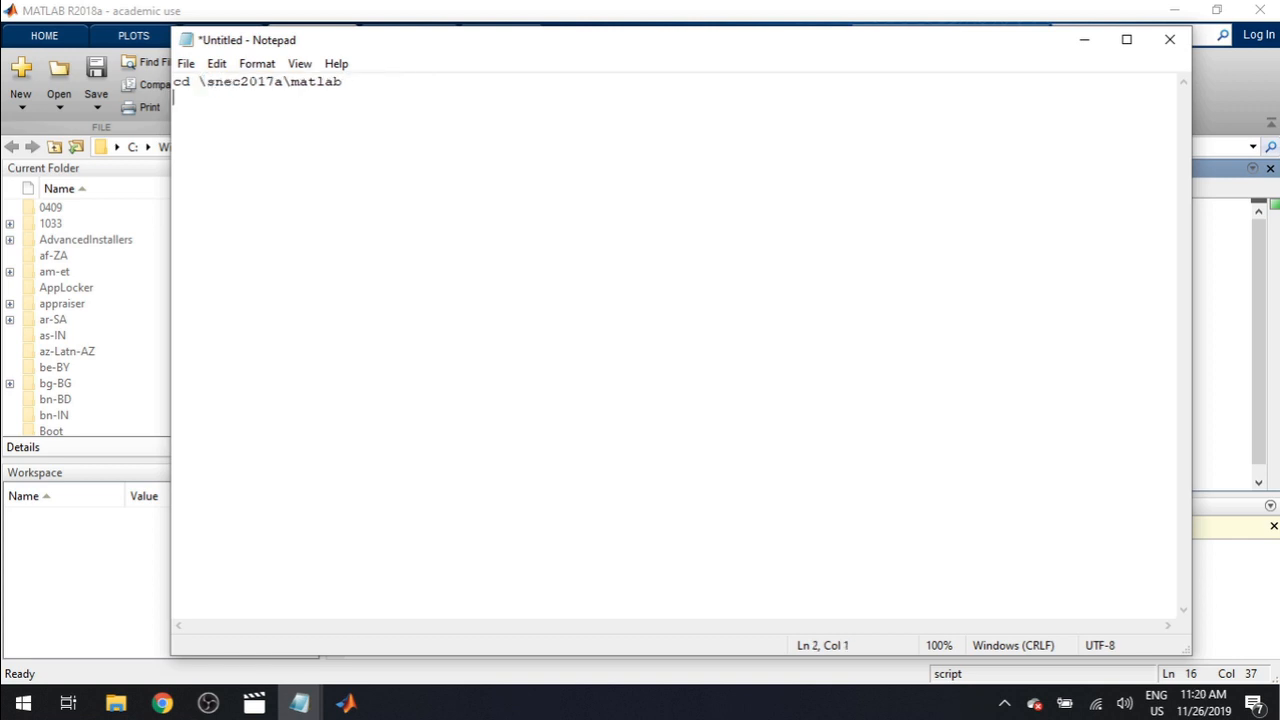
Step: Add set SNECROOTV2 trimmed from the matlab path down to the SuperNEC root
{"action": "type", "text": "set SNECROOTV2"}
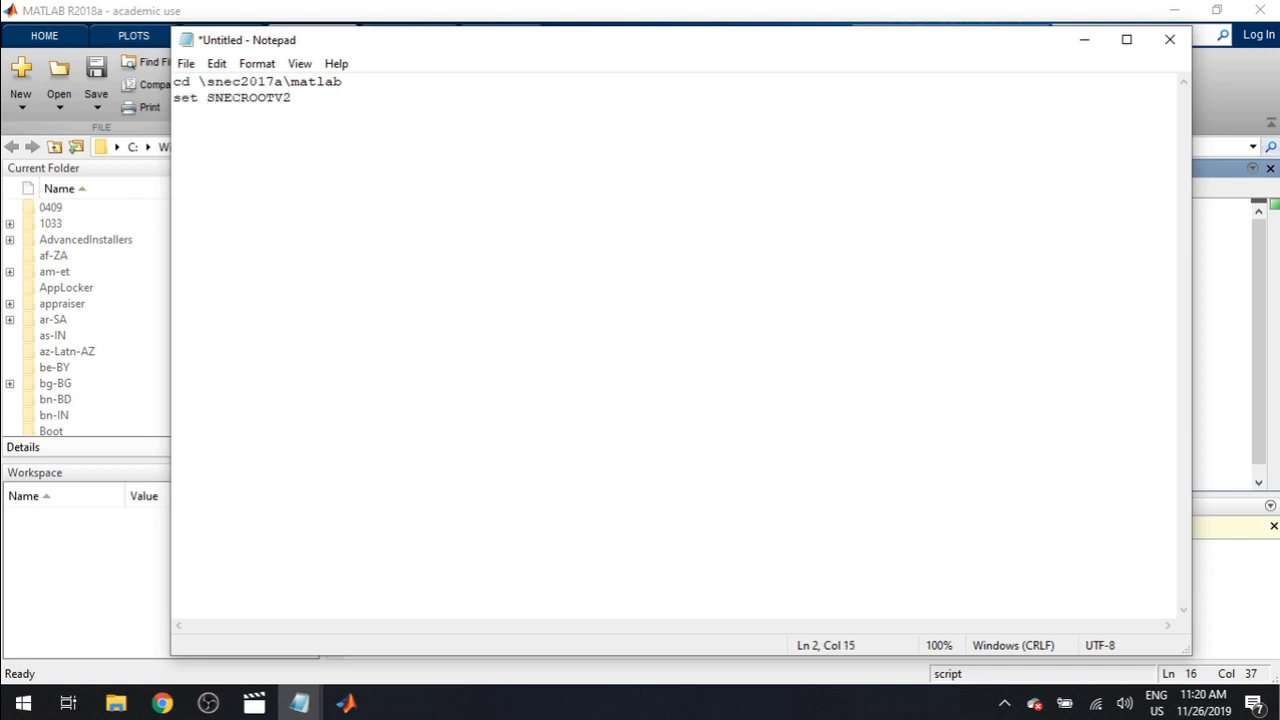
{"action": "type", "text": "=C:\\snec2017a\\snec2017a\\matlab"}
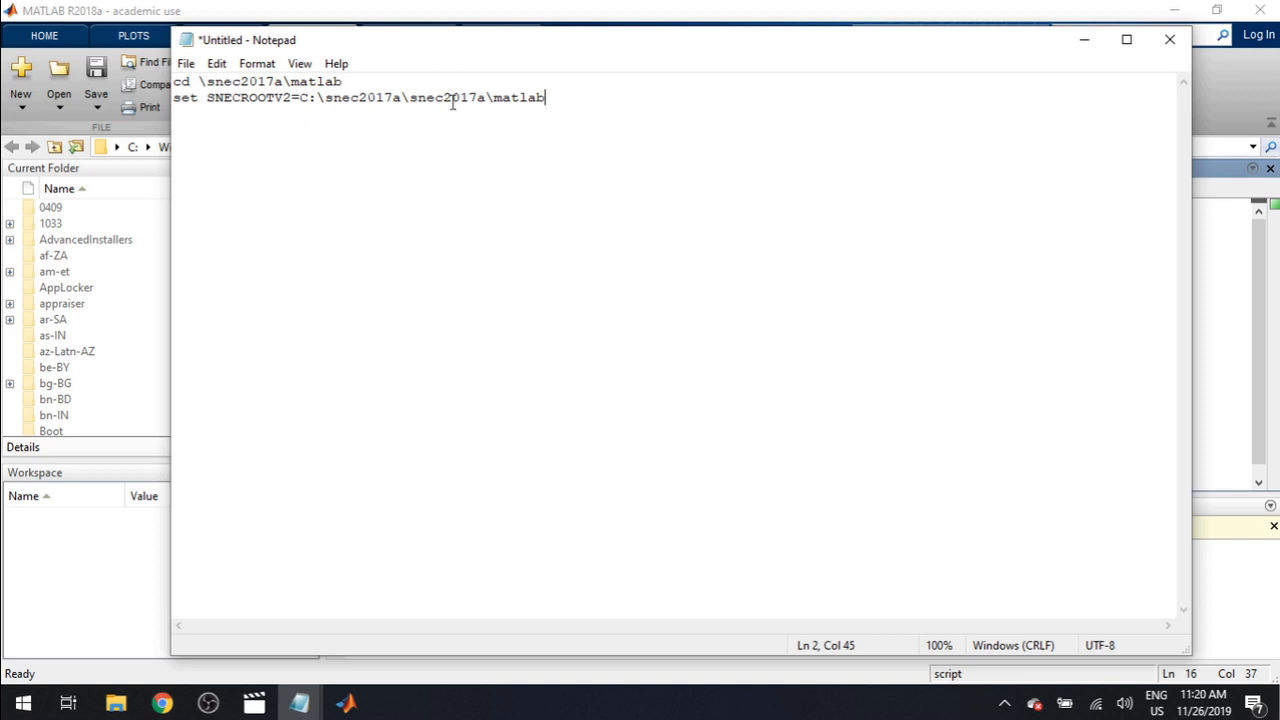
{"action": "key", "text": "BackSpace"}
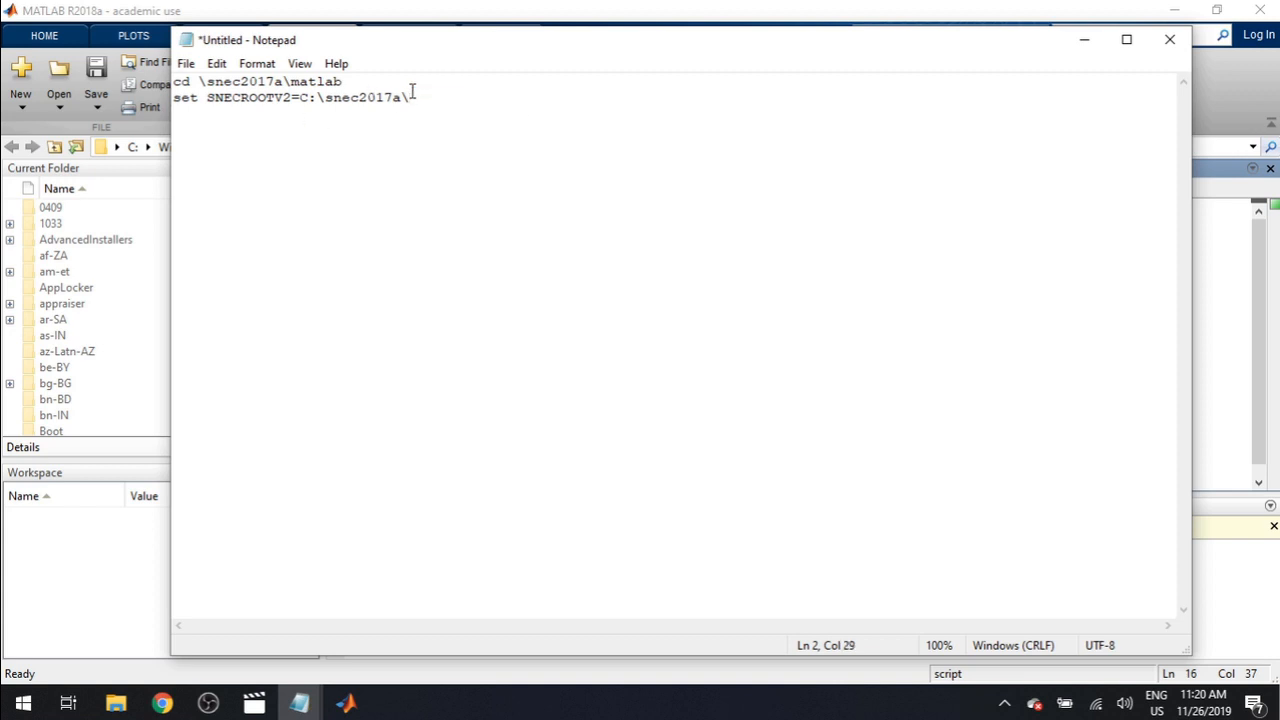
{"action": "key", "text": "Backspace"}
{"action": "type", "text": "set"}
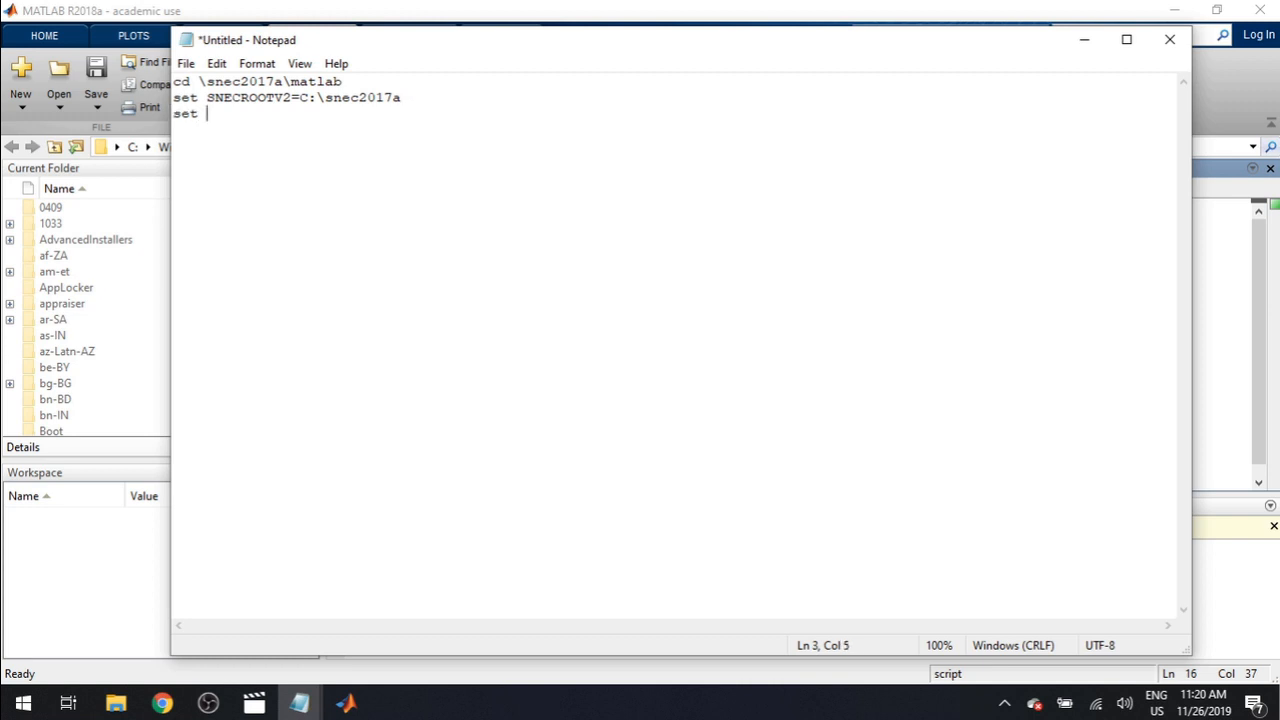
Step: Add set LM_LICENSE_FILE pointing to license.dat in the matlab folder and begin set TEMP
{"action": "type", "text": "LM_LICENSE"}
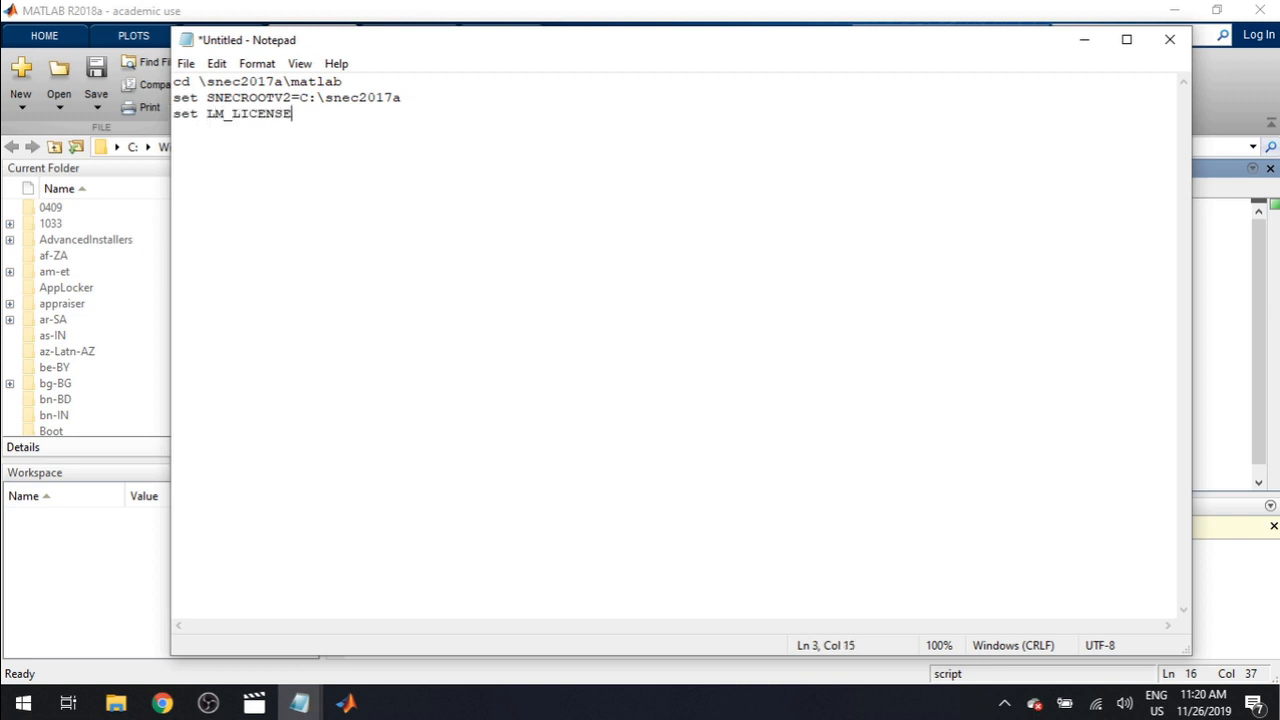
{"action": "type", "text": "_FILE"}
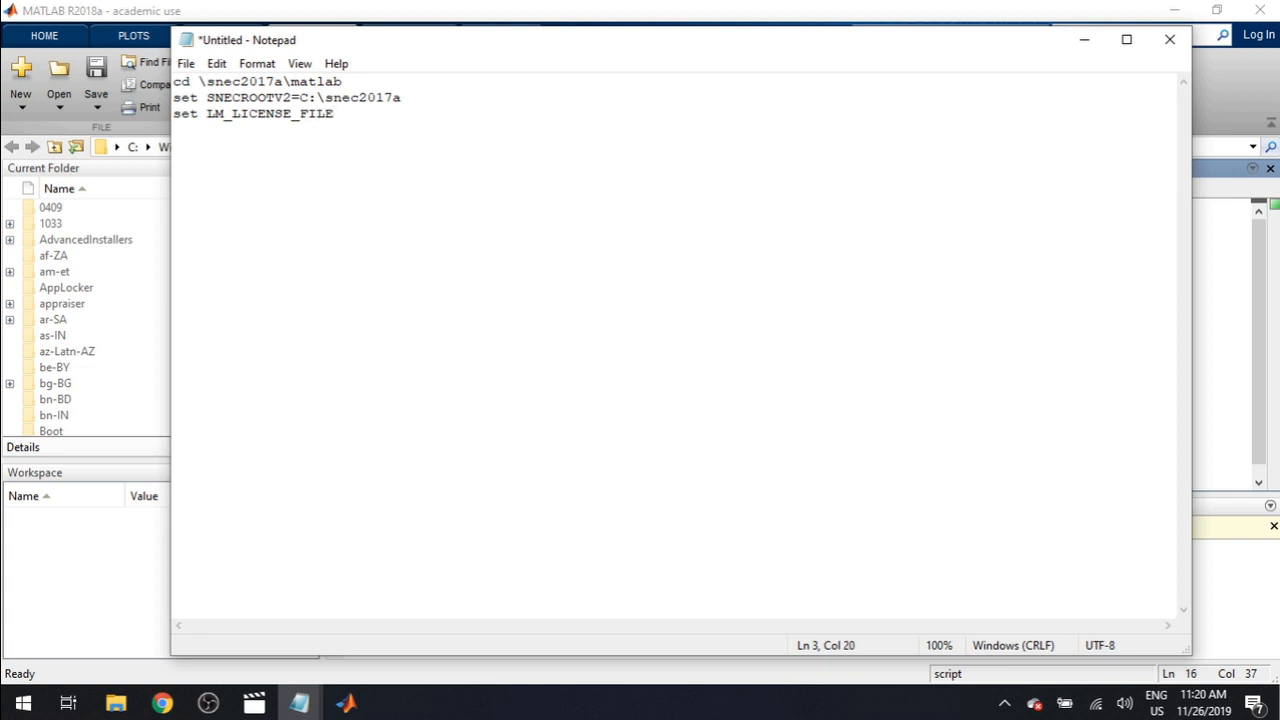
{"action": "type", "text": "=C:\\snec2017a\\snec2017a\\matlab"}
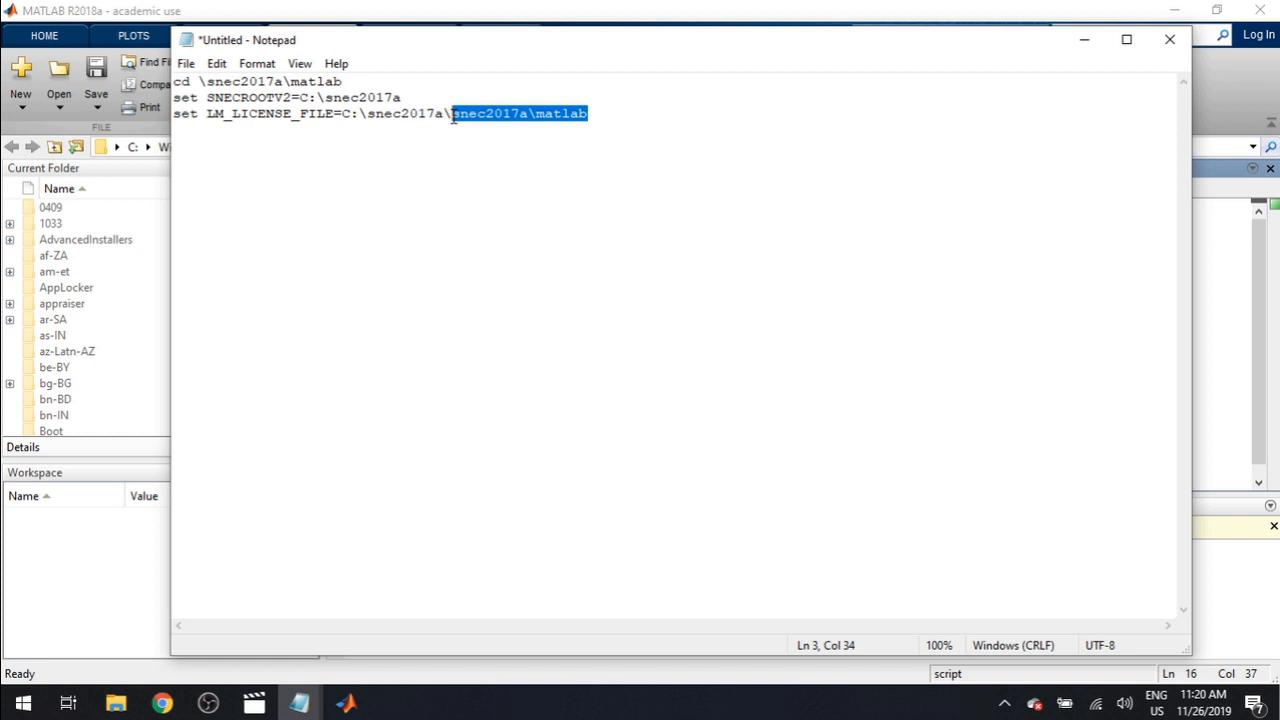
{"action": "type", "text": "license\\license.d"}
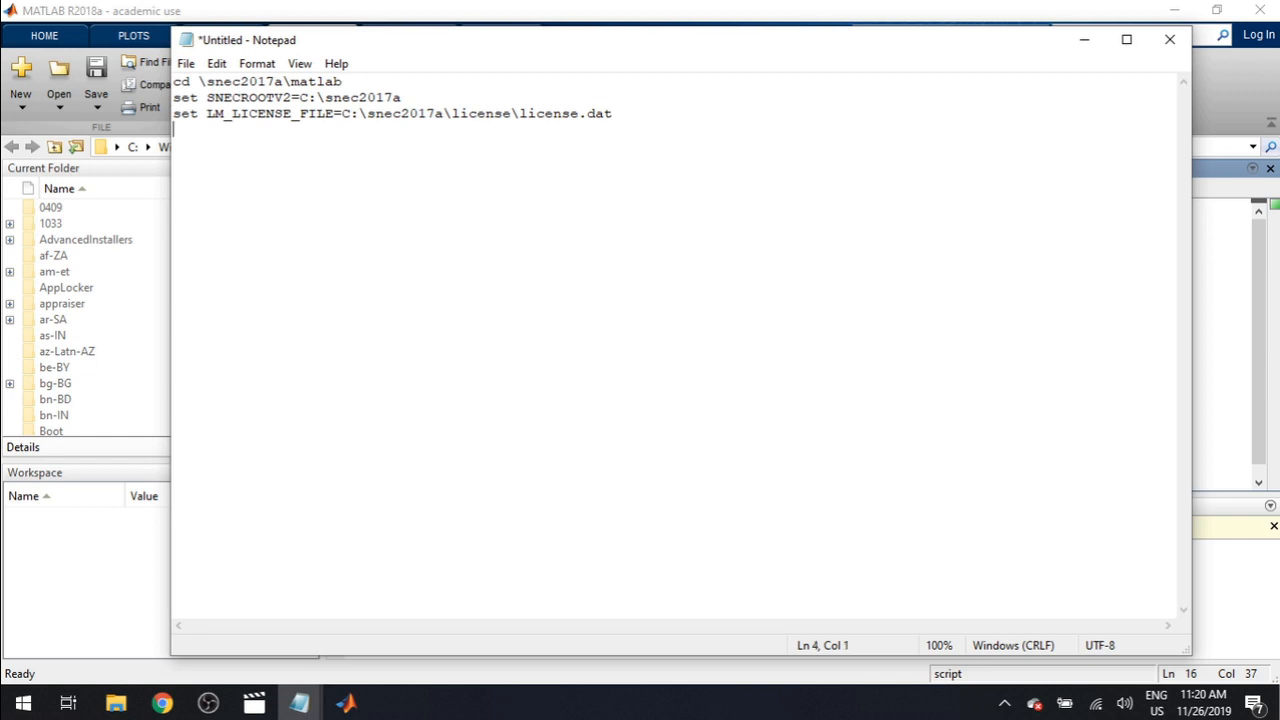
{"action": "type", "text": "set TEMP=%TEMP%"}
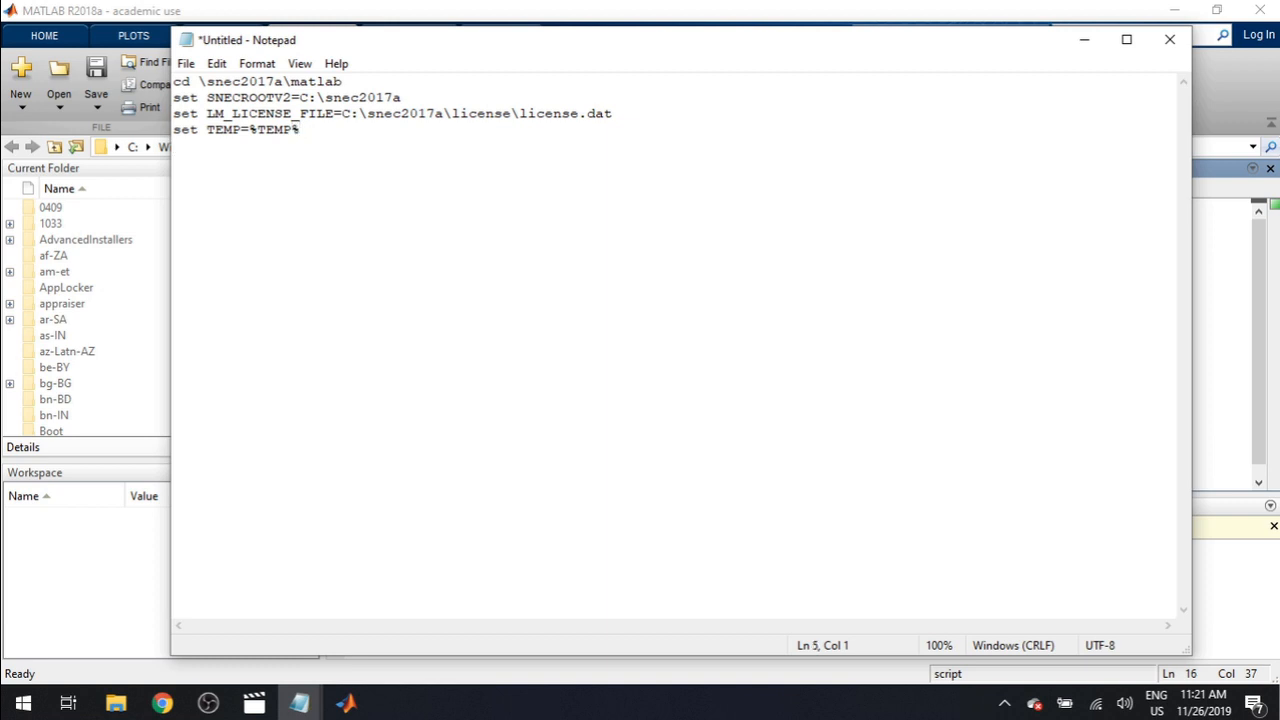
Step: Add the set PATH=%PATH%;C:\snec2017a\bin line
{"action": "type", "text": "set"}
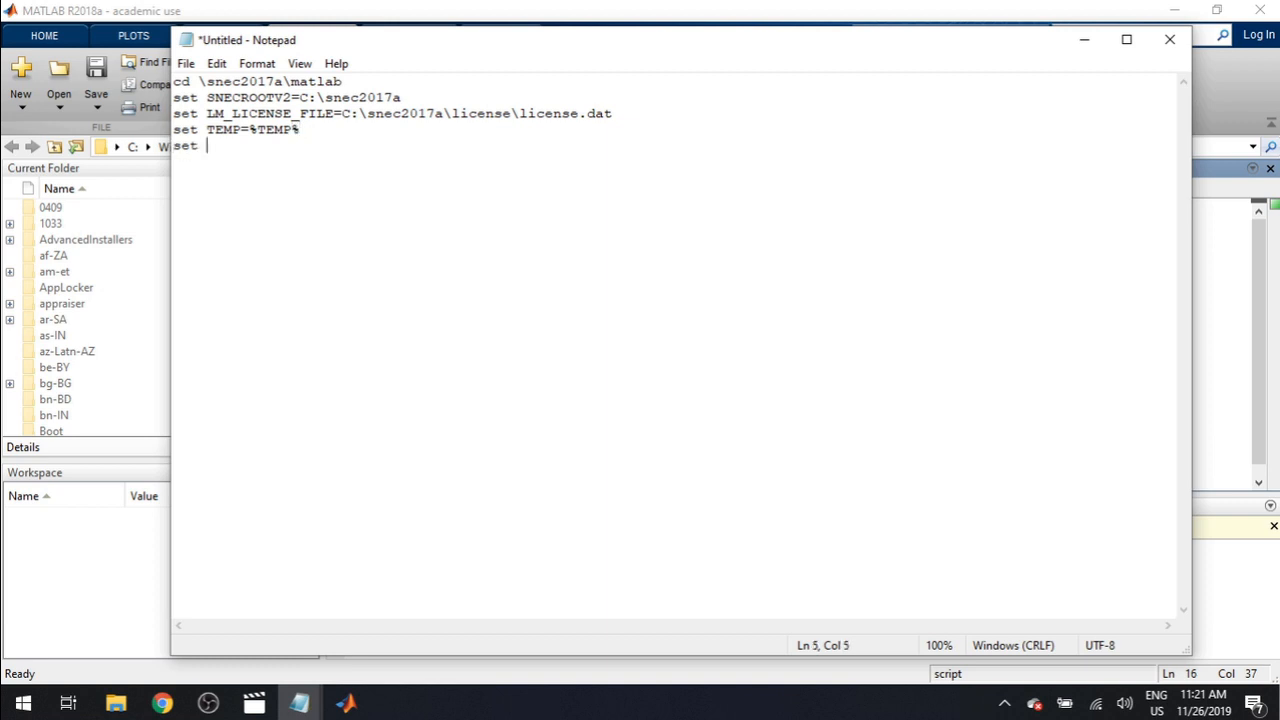
{"action": "type", "text": "PATH=%PATH"}
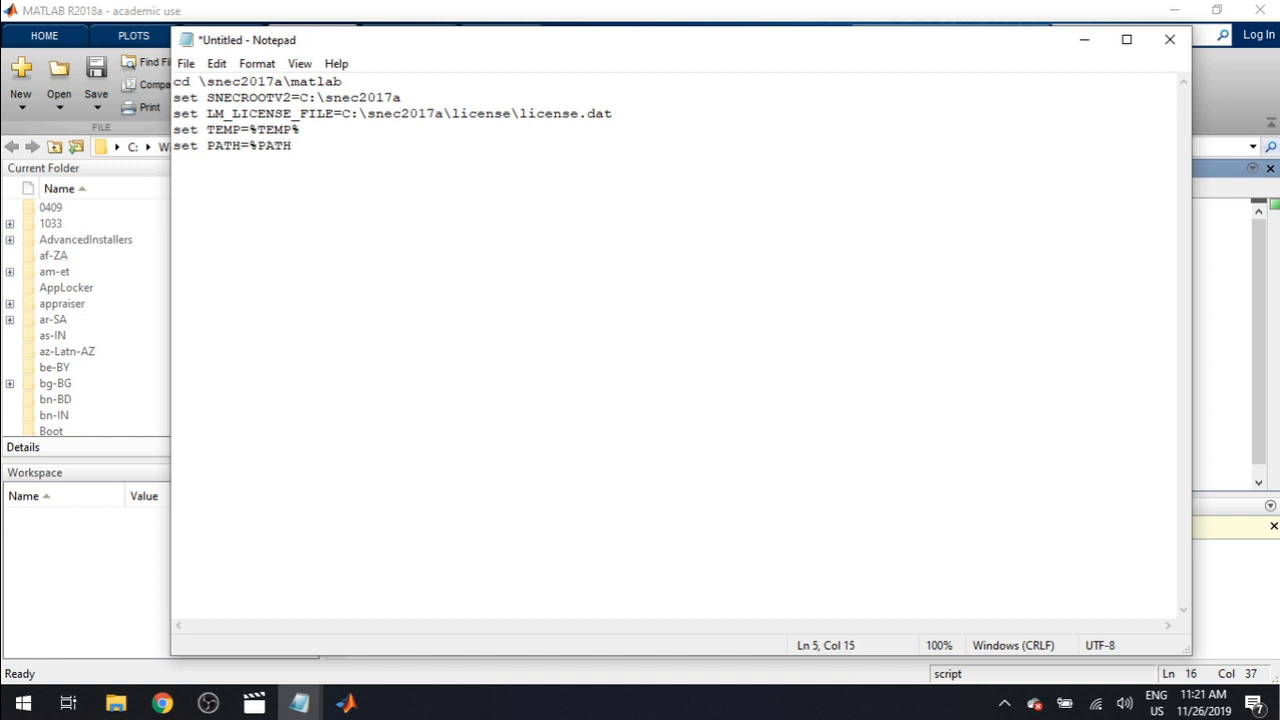
{"action": "type", "text": "%;"}
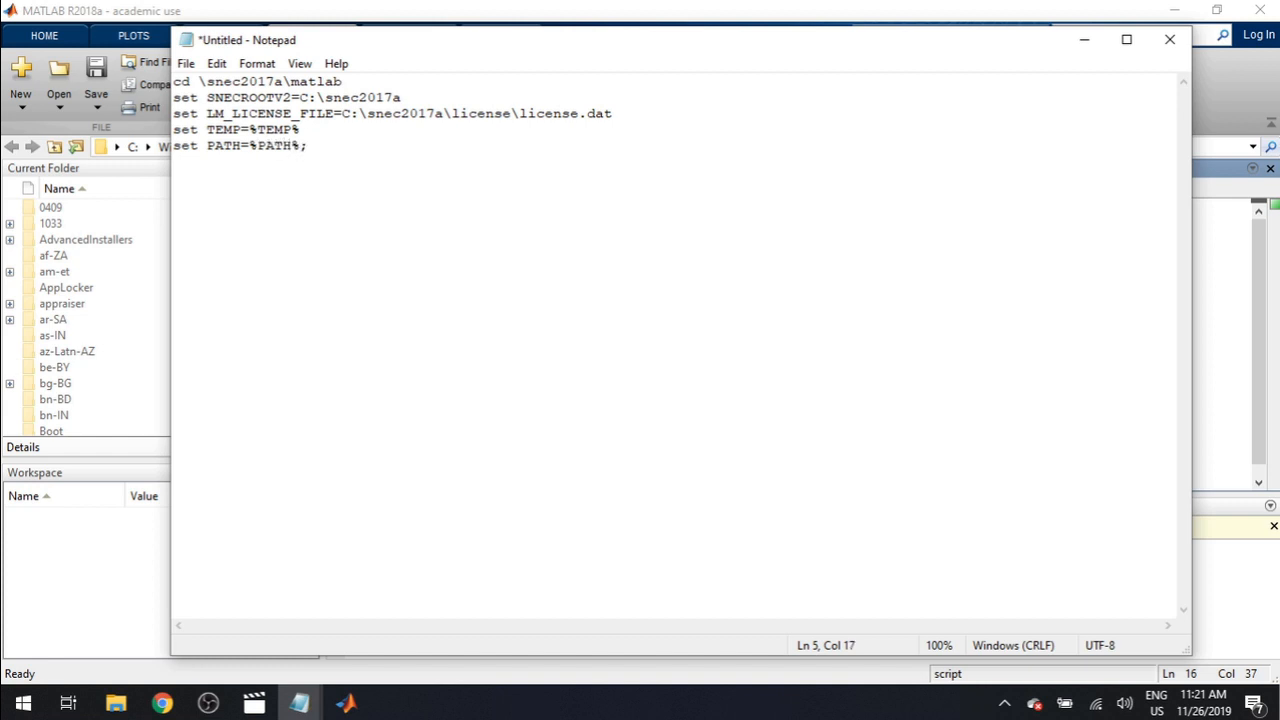
{"action": "type", "text": "C:\\snec2017a\\snec2017a\\matlab"}
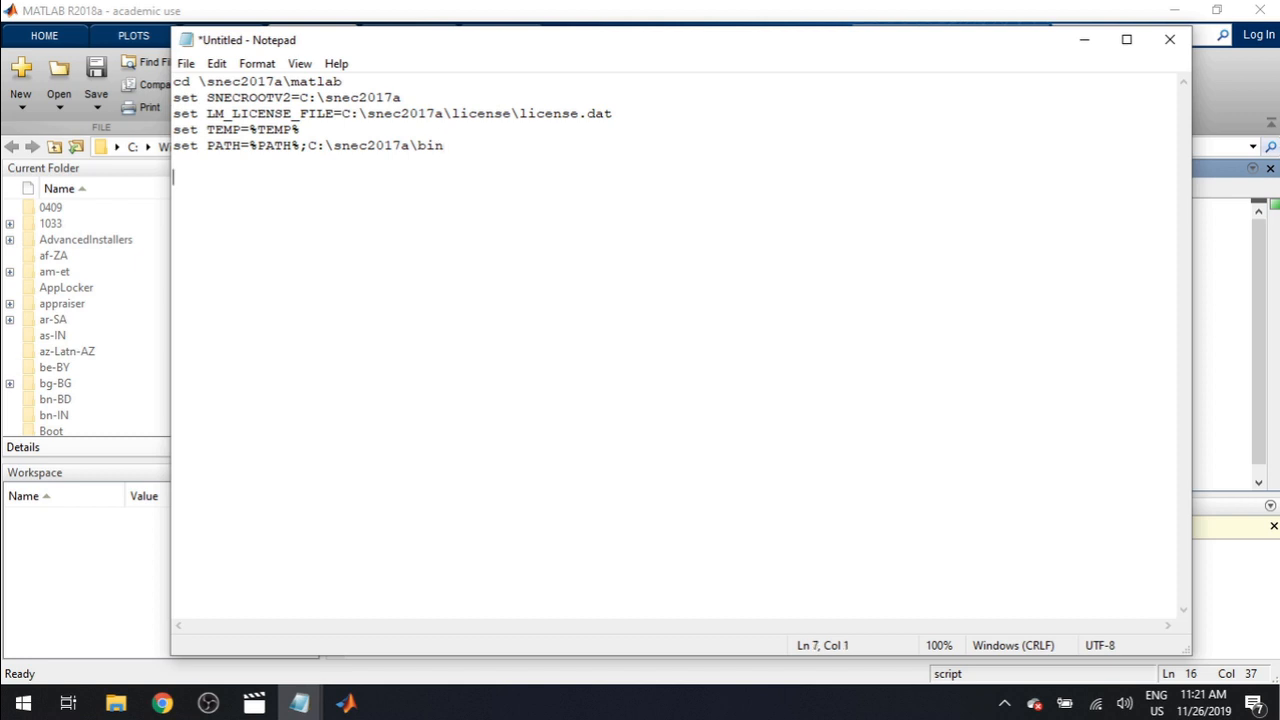
Step: Add the matlab -nosplash -nodesktop launch line
{"action": "type", "text": "matlab"}
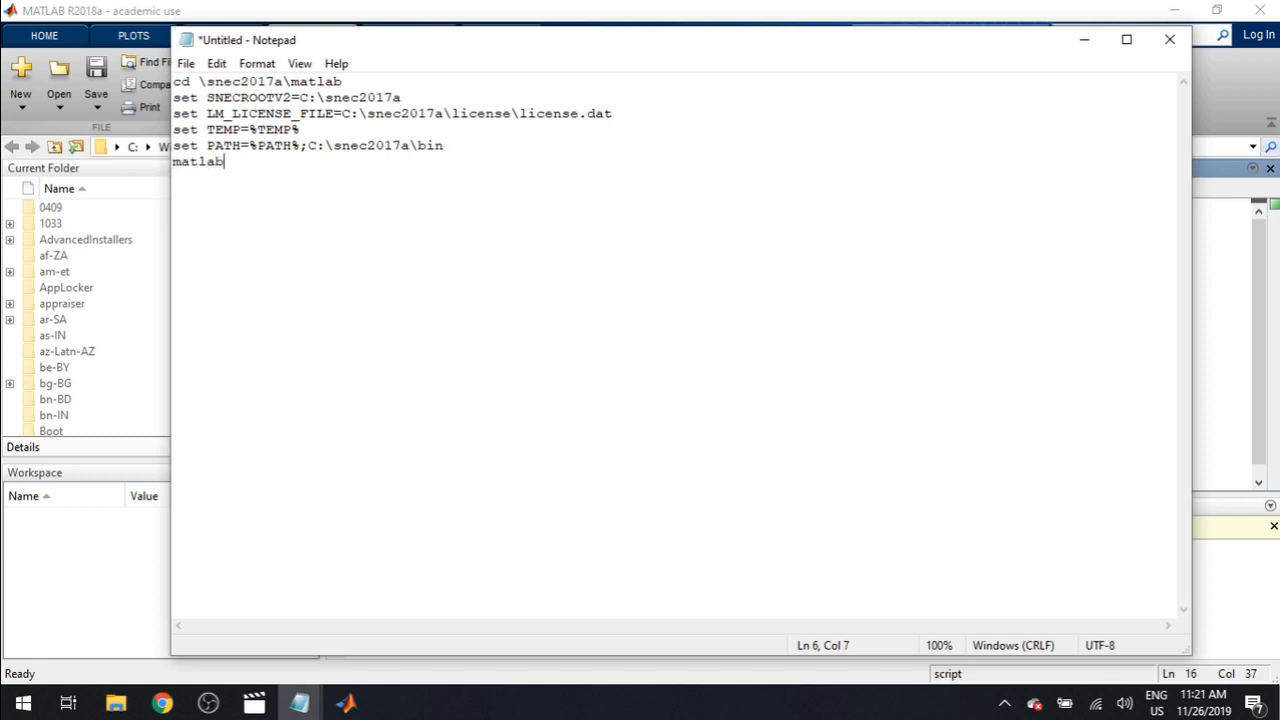
{"action": "type", "text": "-nosp"}
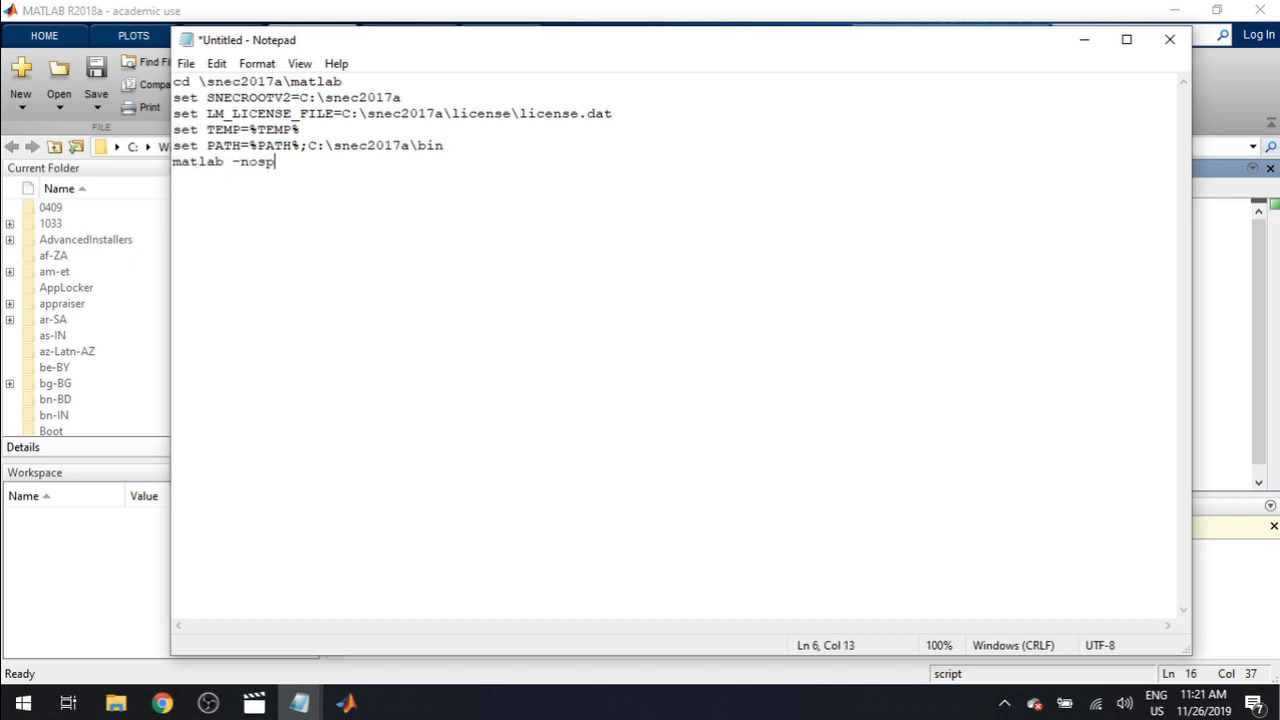
{"action": "type", "text": "lash -"}
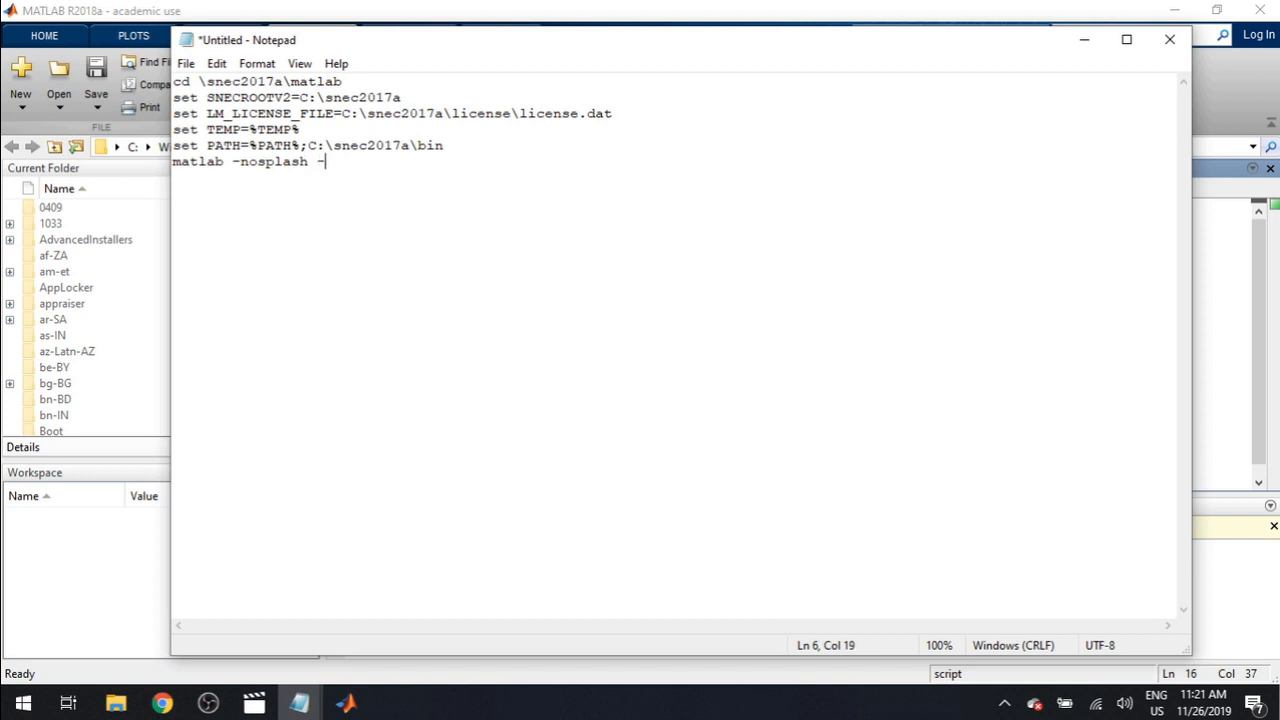
{"action": "type", "text": "nodesktop"}
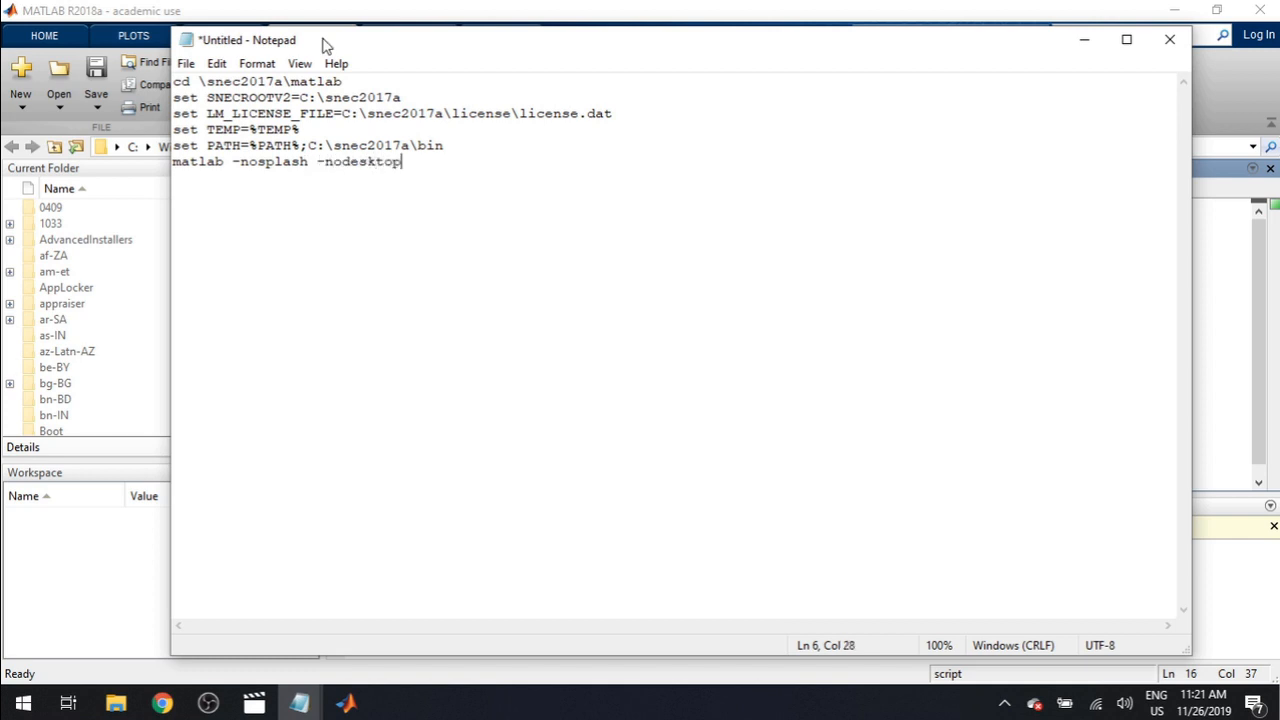
Step: Save as SuperNECLaunch.bat with type All Files (*.*) in the matlab folder
{"action": "left_click", "coordinate": [184, 62]}
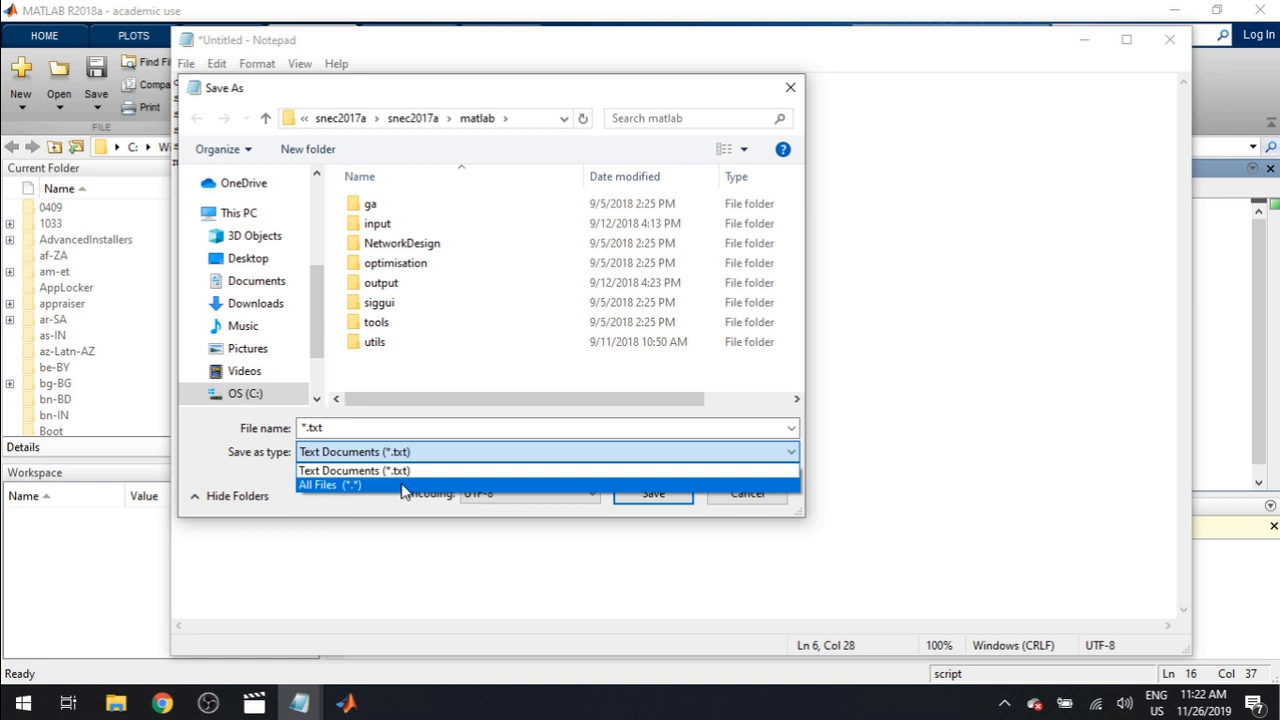
{"action": "left_click", "coordinate": [330, 486]}
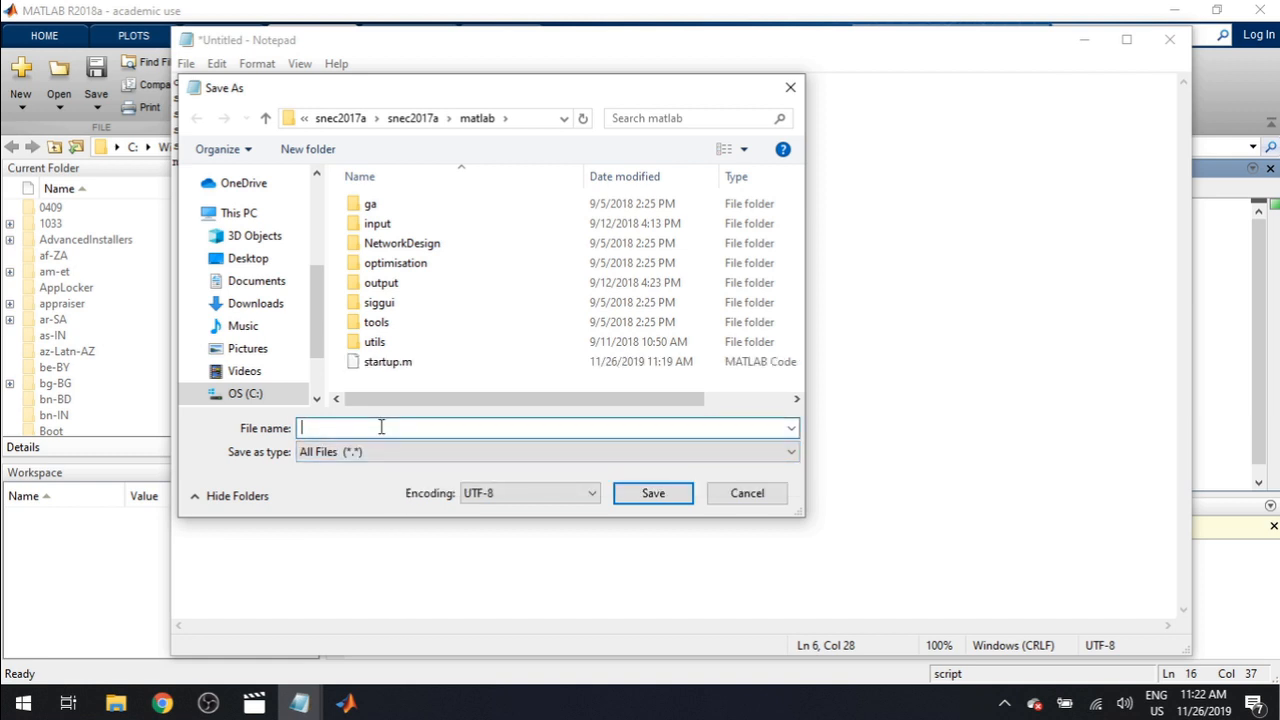
{"action": "type", "text": "SuperNE"}
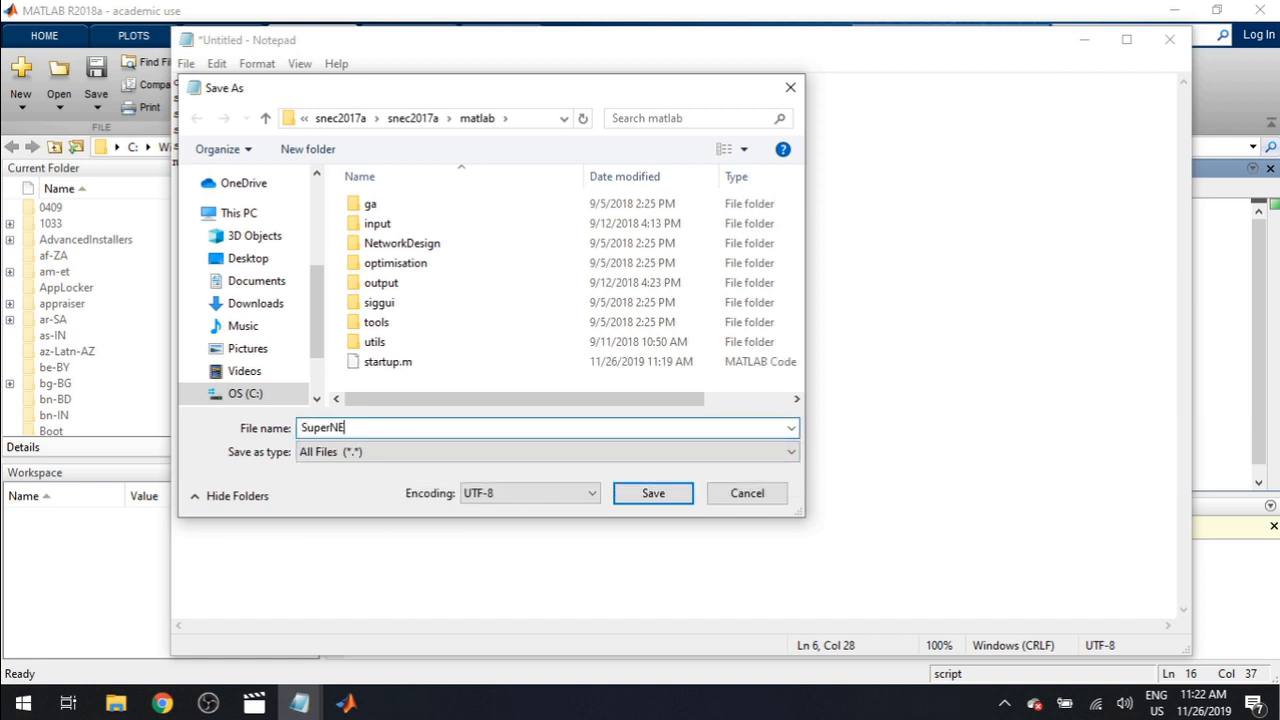
{"action": "type", "text": "CLaunch."}
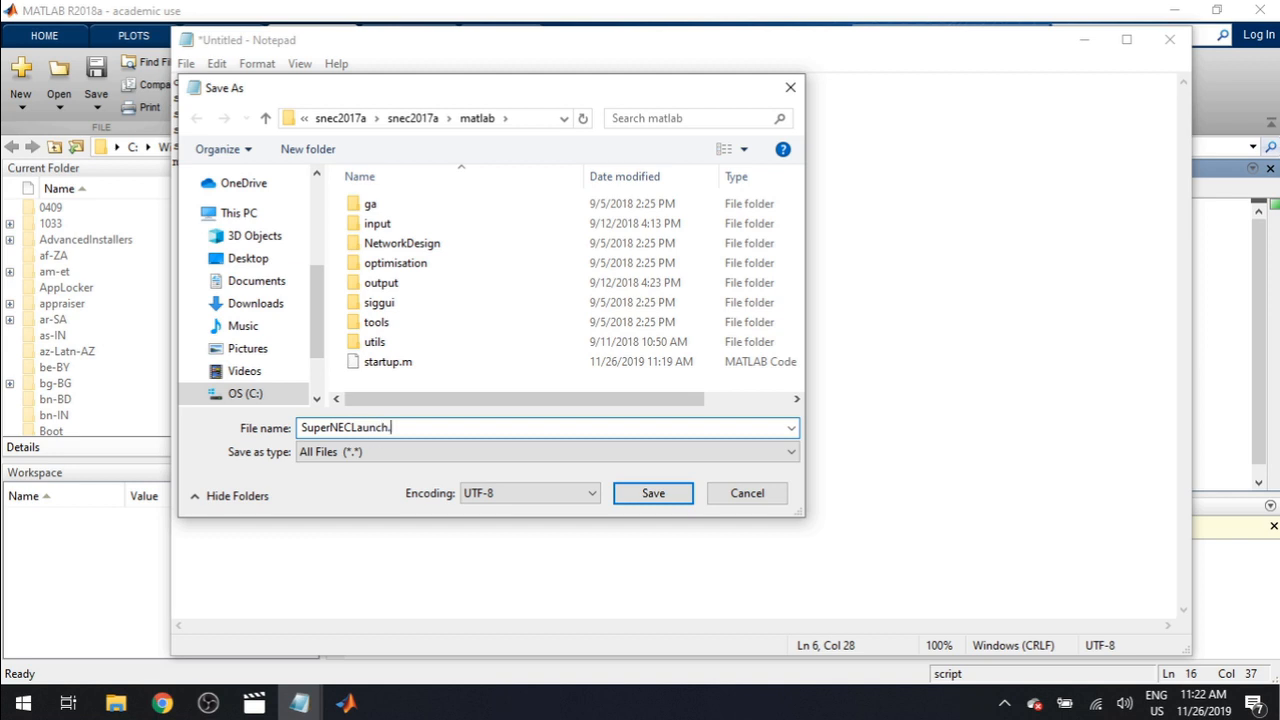
{"action": "type", "text": "bat"}
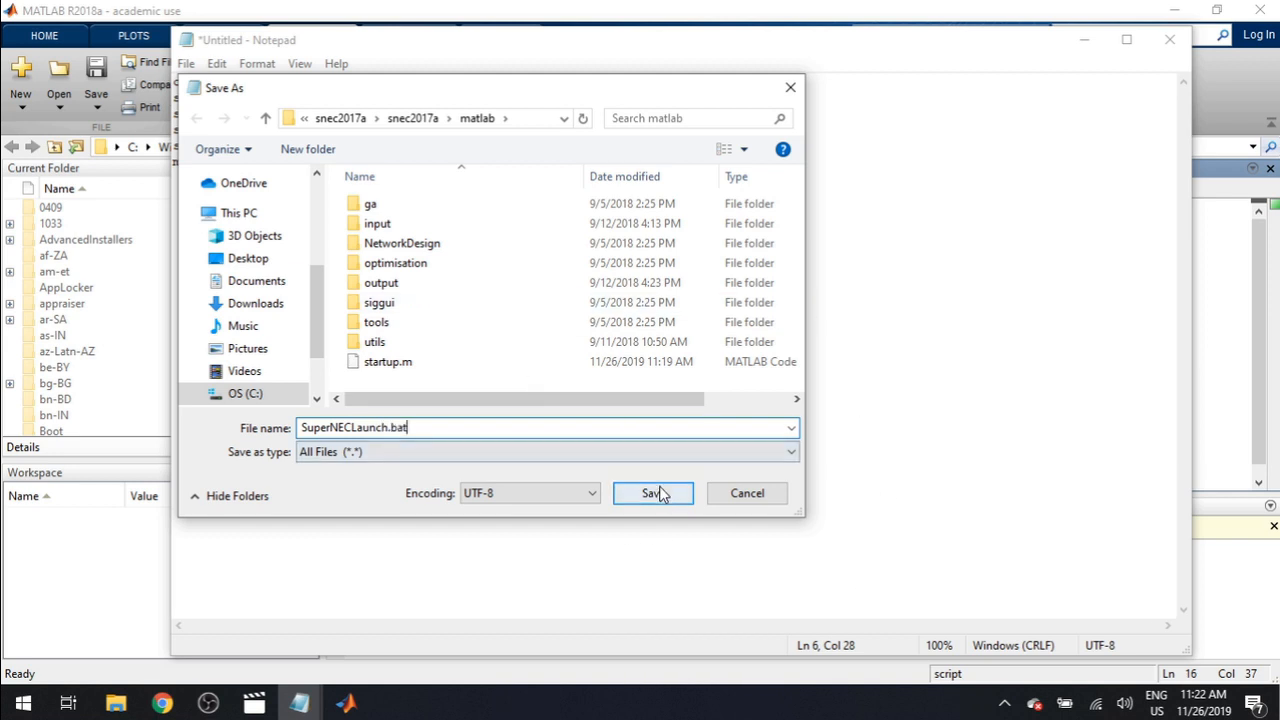
{"action": "left_click", "coordinate": [652, 492]}
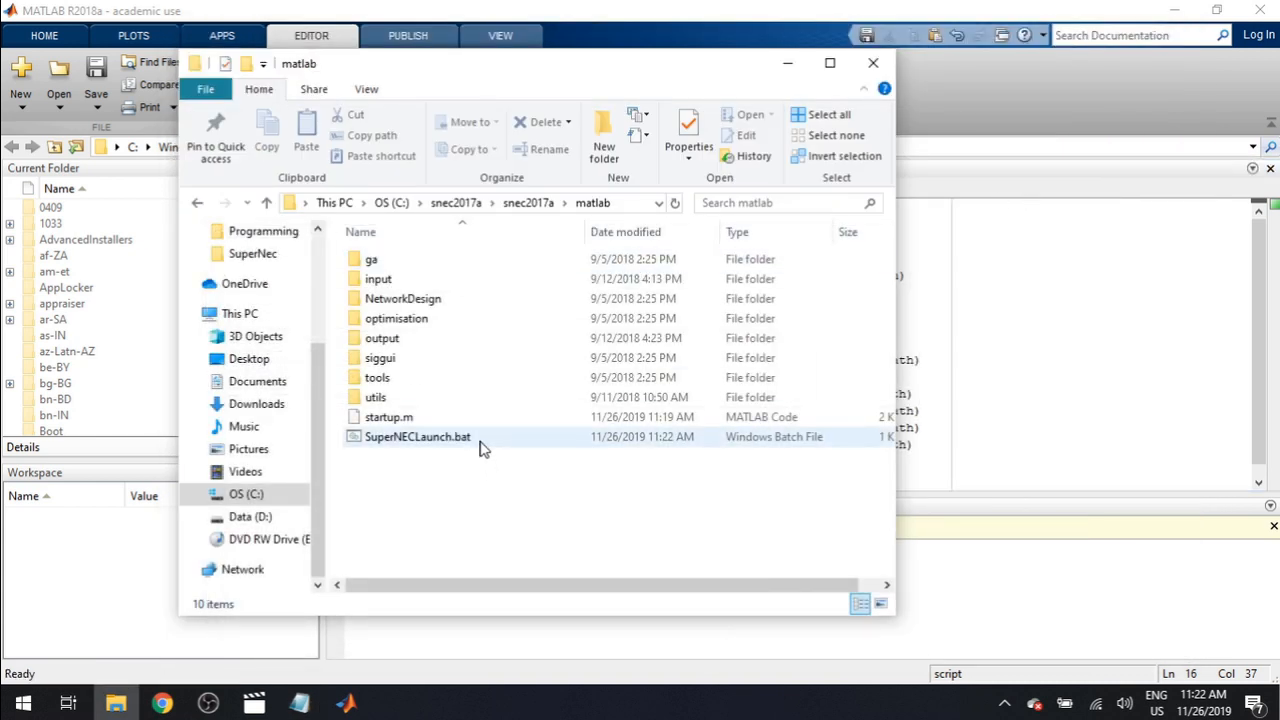
{"action": "mouse_move", "coordinate": [480, 446]}
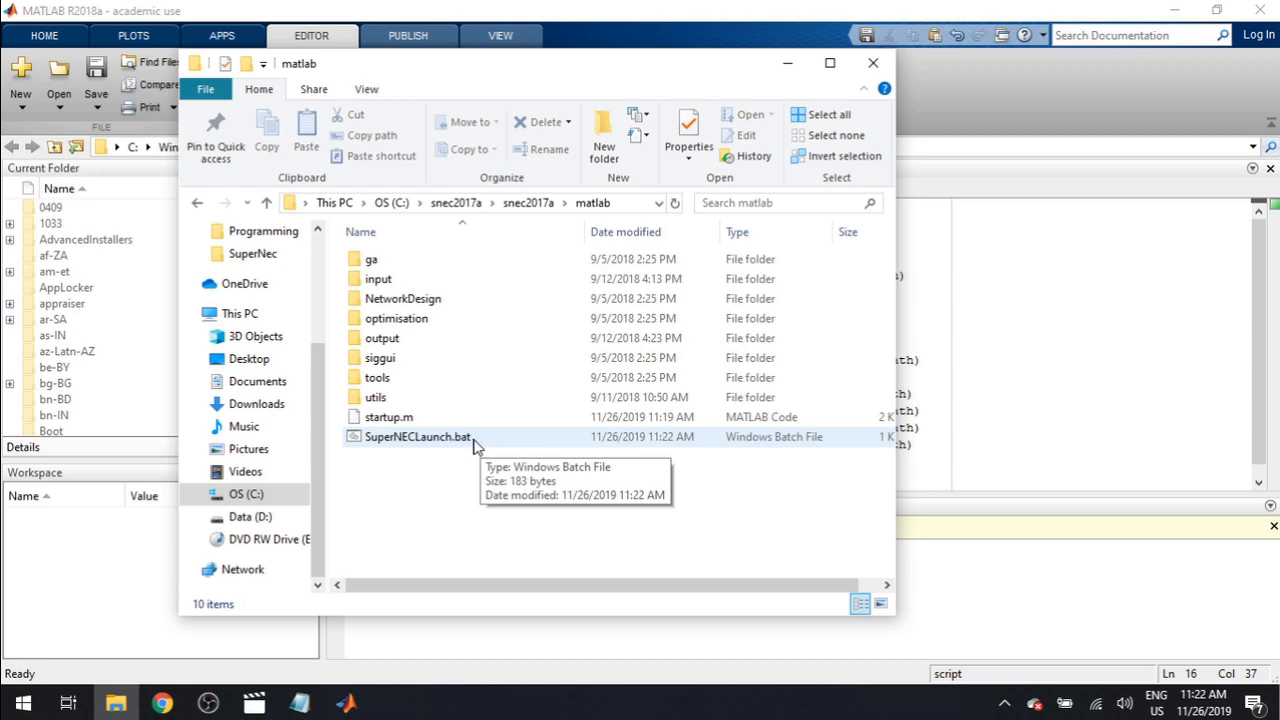
Step: Run SuperNECLaunch.bat, opening a plain MATLAB Command Window
{"action": "left_click", "coordinate": [416, 436]}
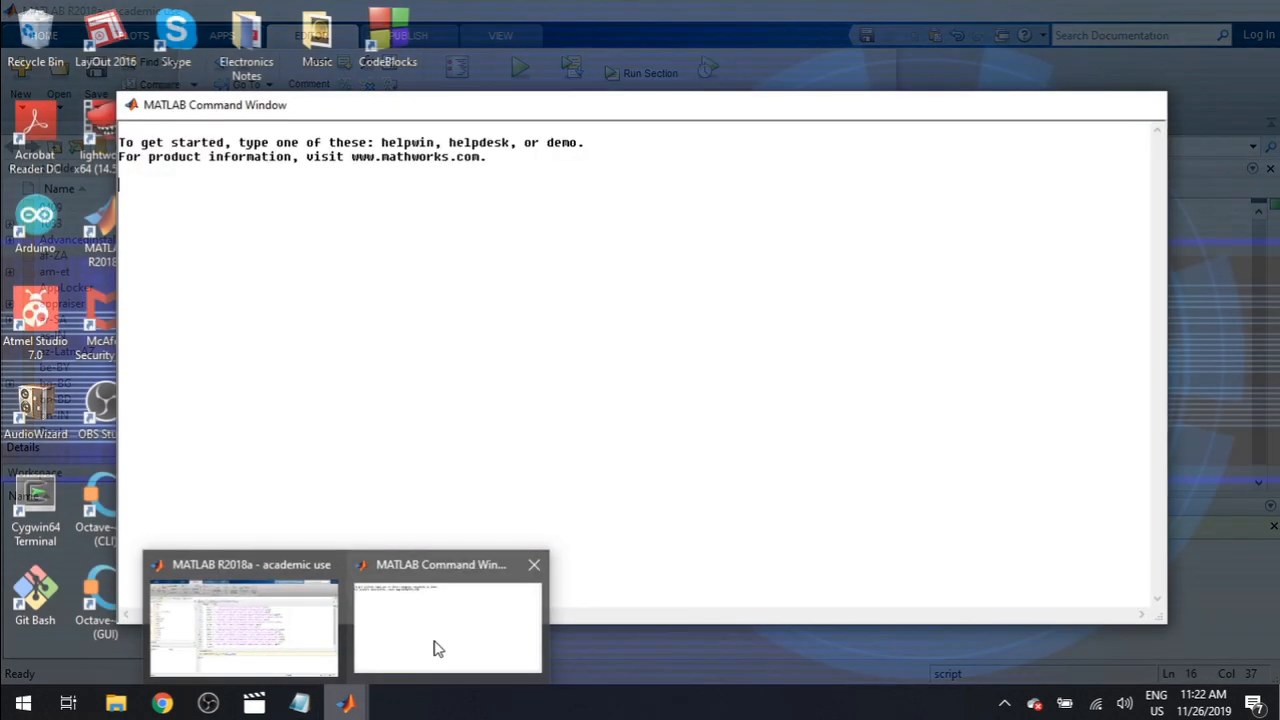
Step: Accept the missing configuration warning and rotate the empty 3D model box in the SuperNEC figure
{"action": "left_click", "coordinate": [244, 624]}
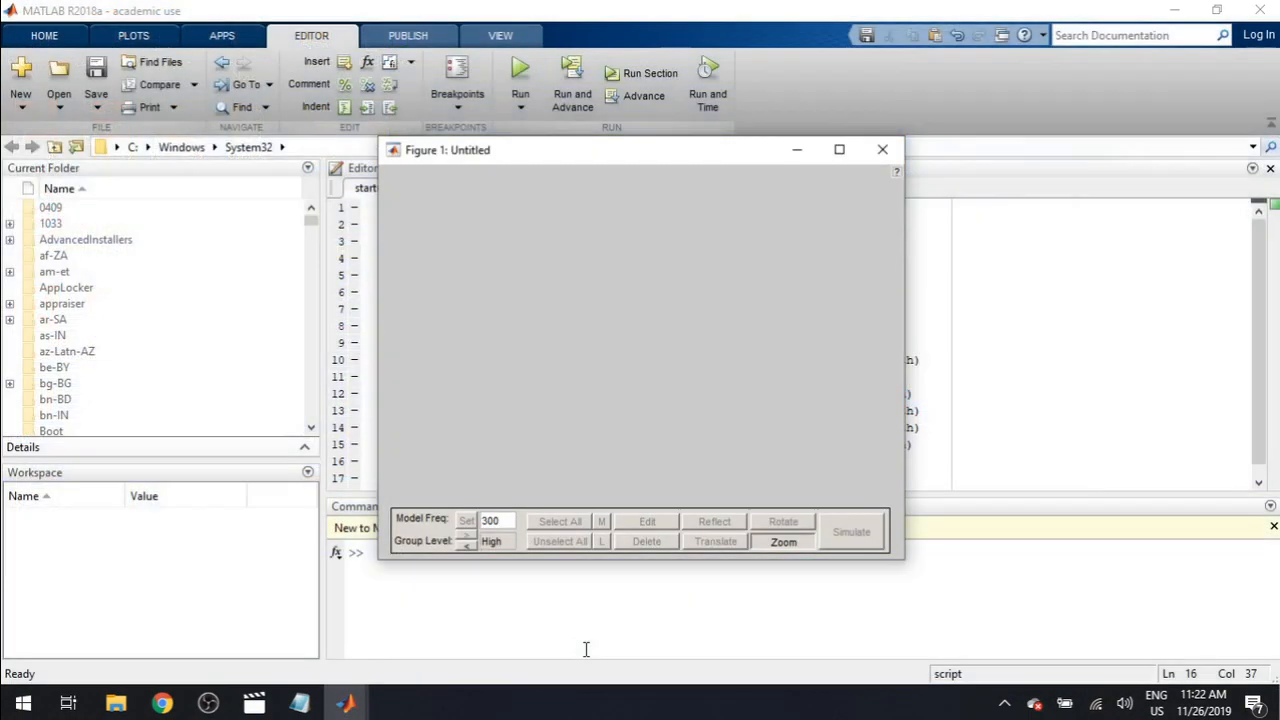
{"action": "left_click", "coordinate": [852, 532]}
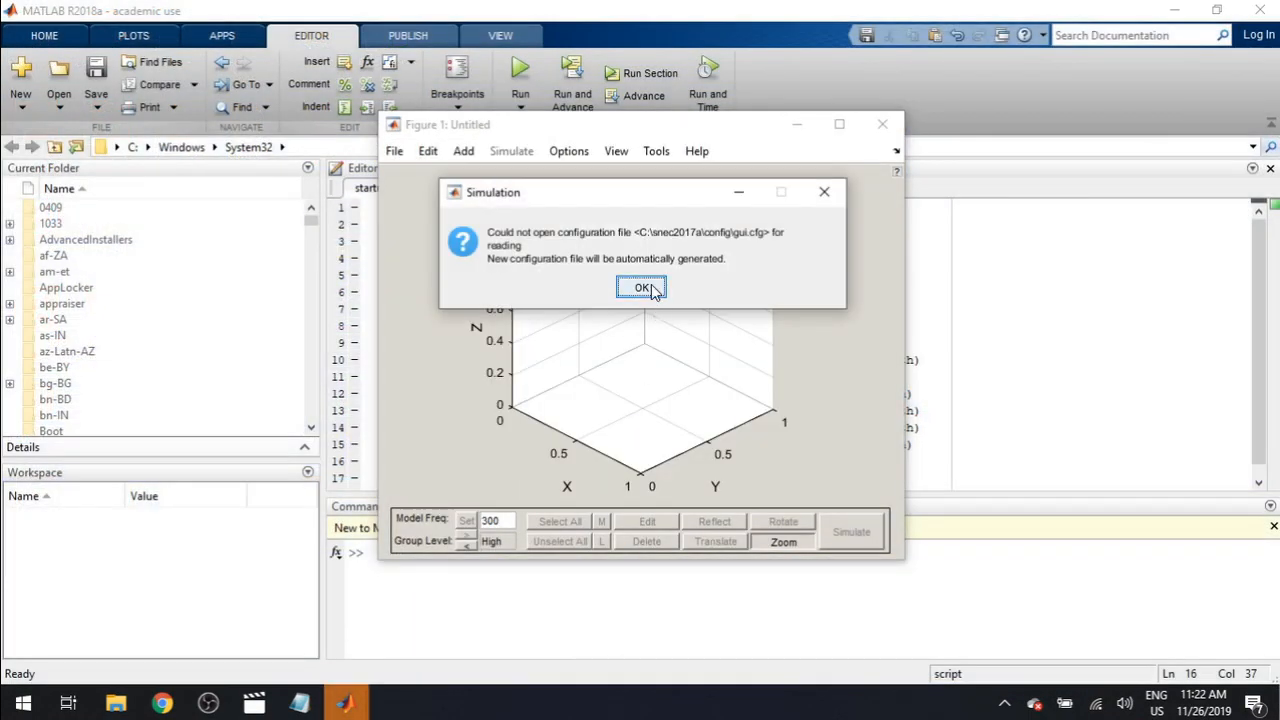
{"action": "left_click", "coordinate": [642, 288]}
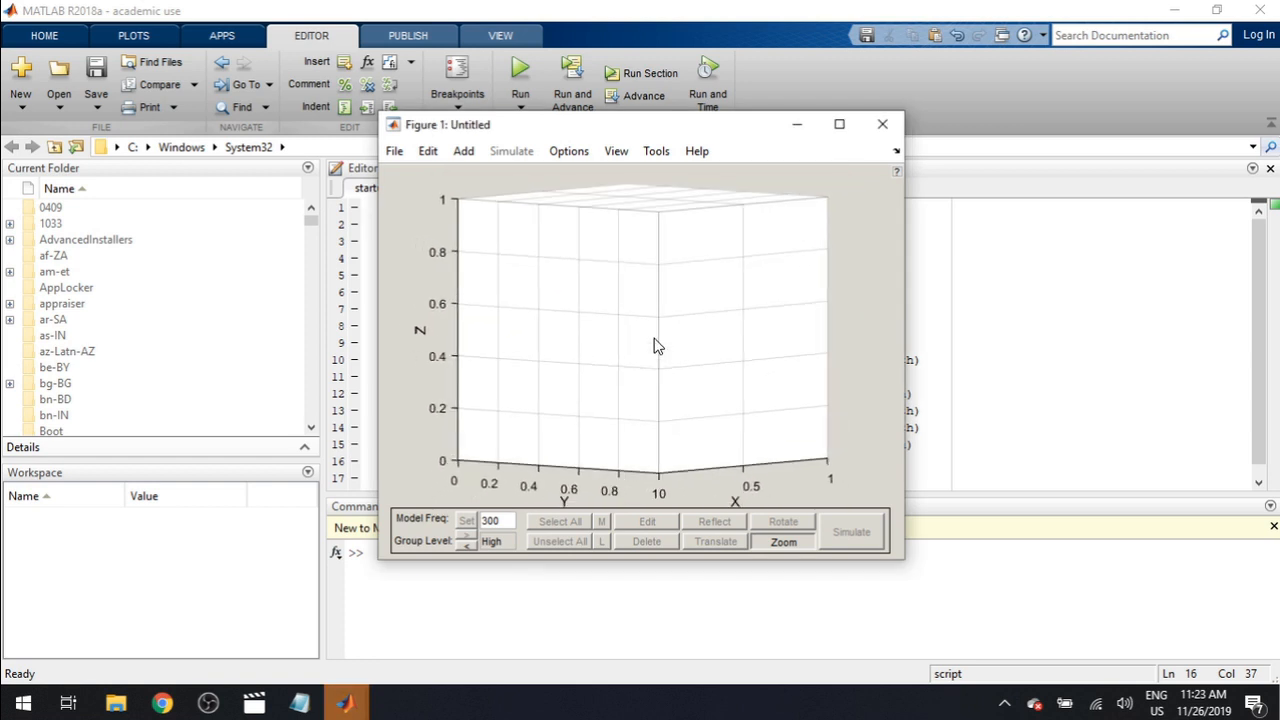
{"action": "left_click_drag", "start_coordinate": [658, 346], "coordinate": [650, 324]}
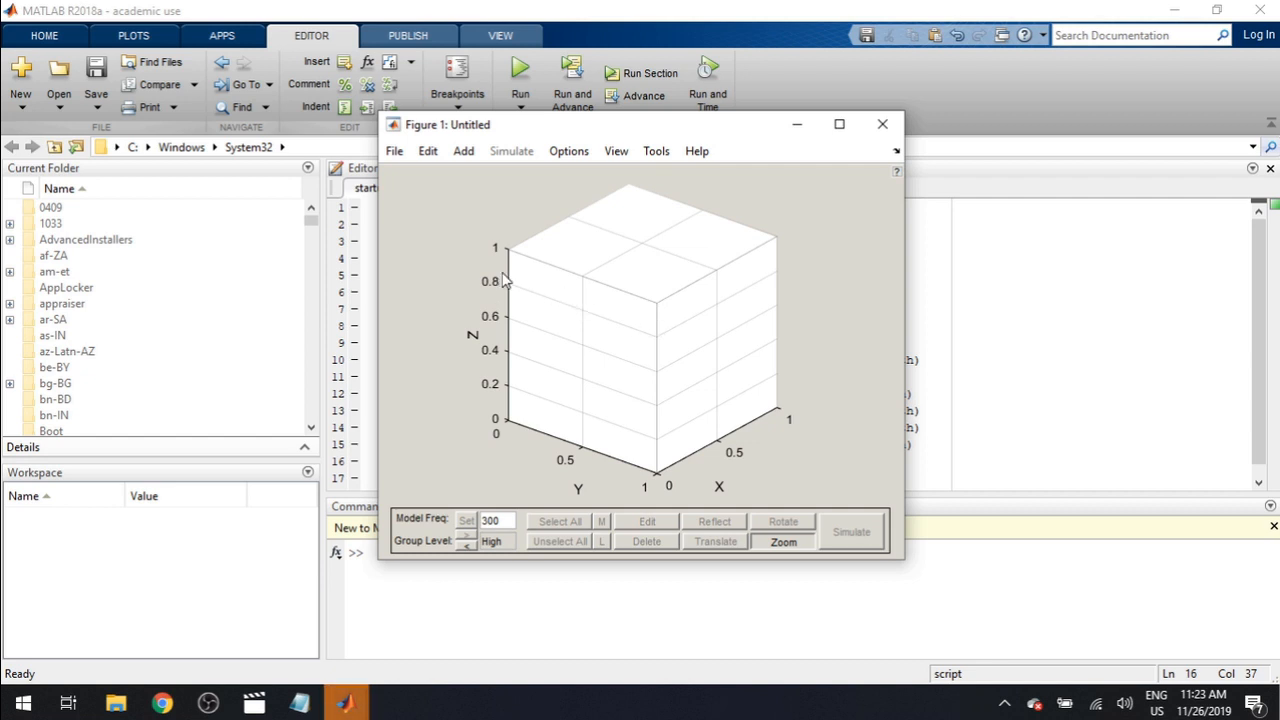
{"action": "mouse_move", "coordinate": [668, 338]}
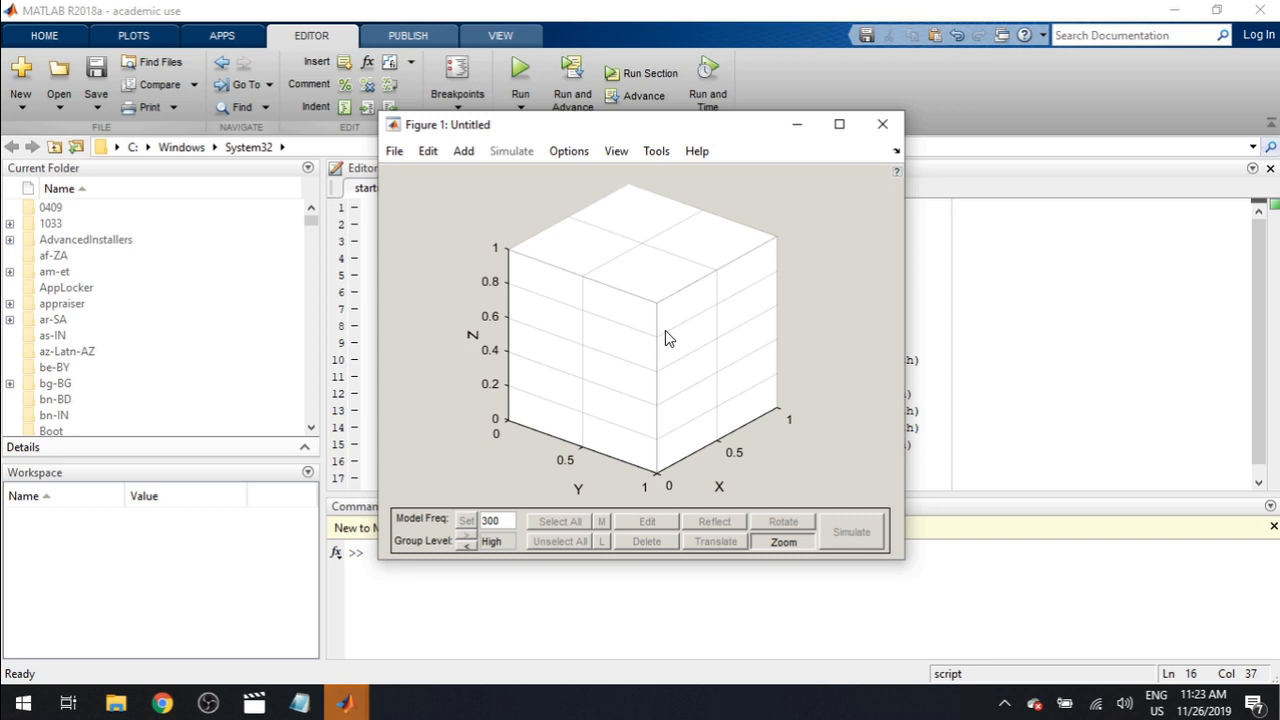
{"action": "mouse_move", "coordinate": [814, 184]}
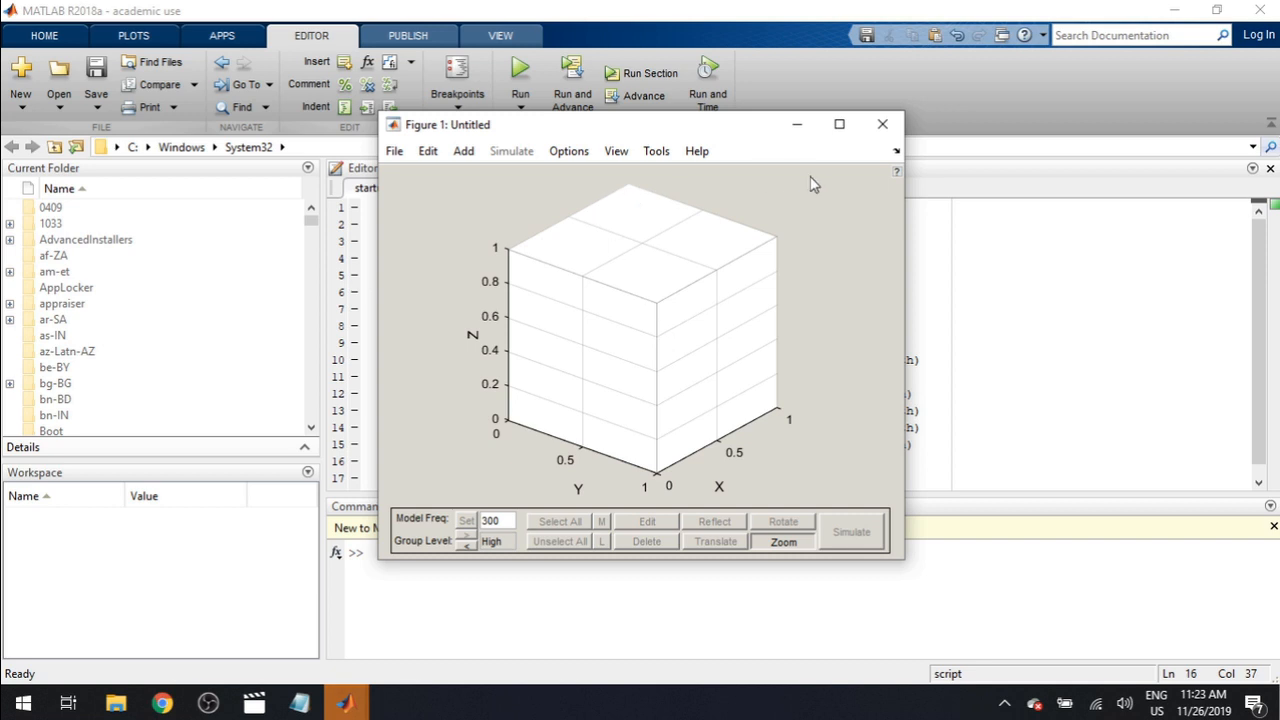